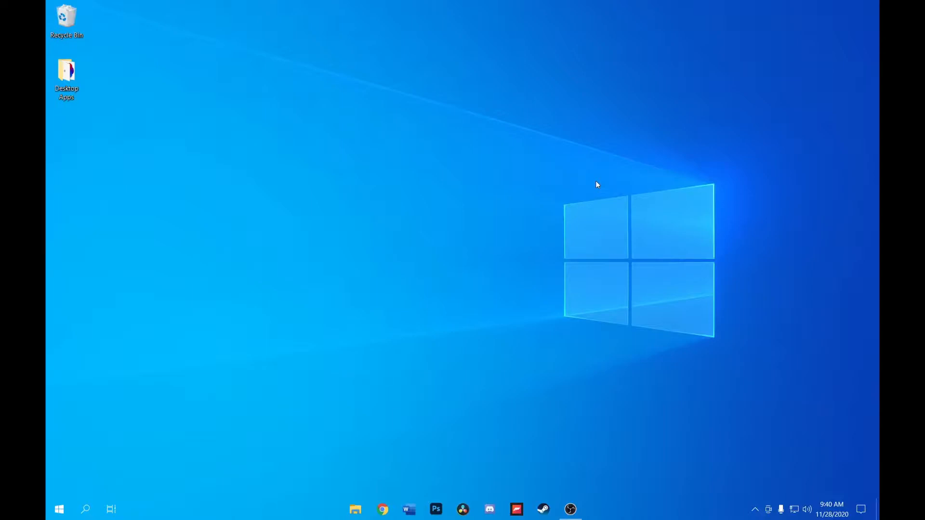
mouse_move(456, 215)
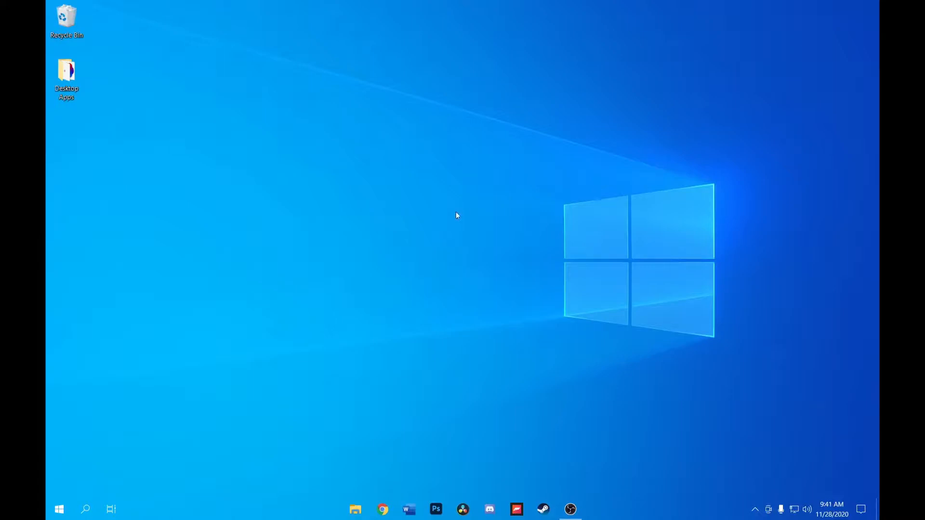
mouse_move(439, 221)
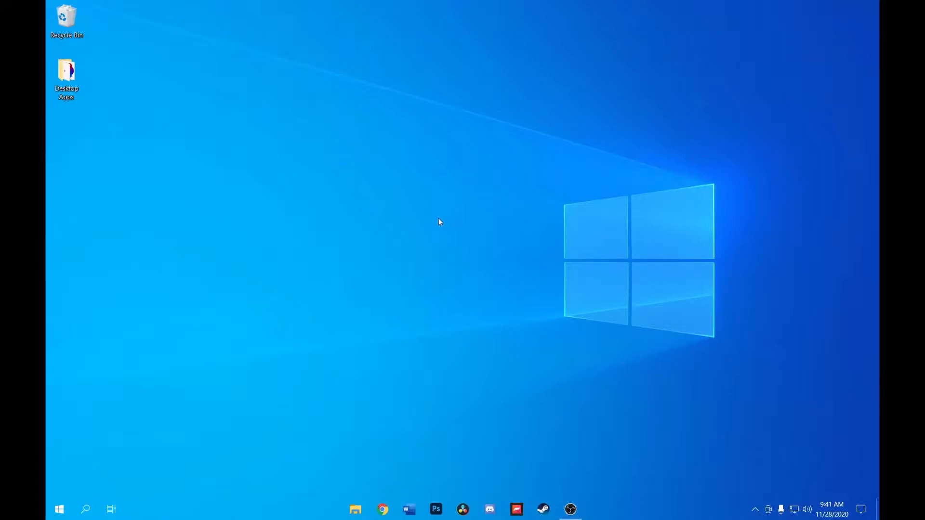
mouse_move(305, 260)
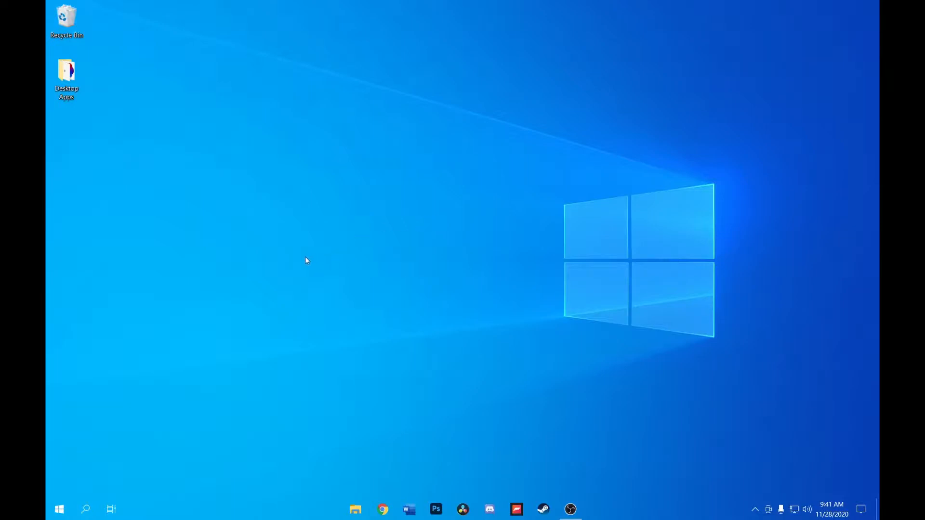
mouse_move(433, 325)
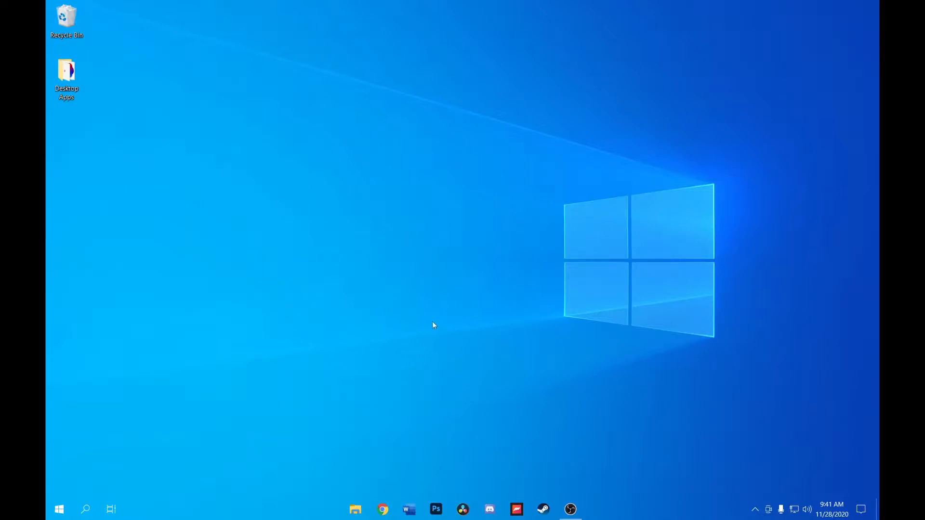
mouse_move(664, 248)
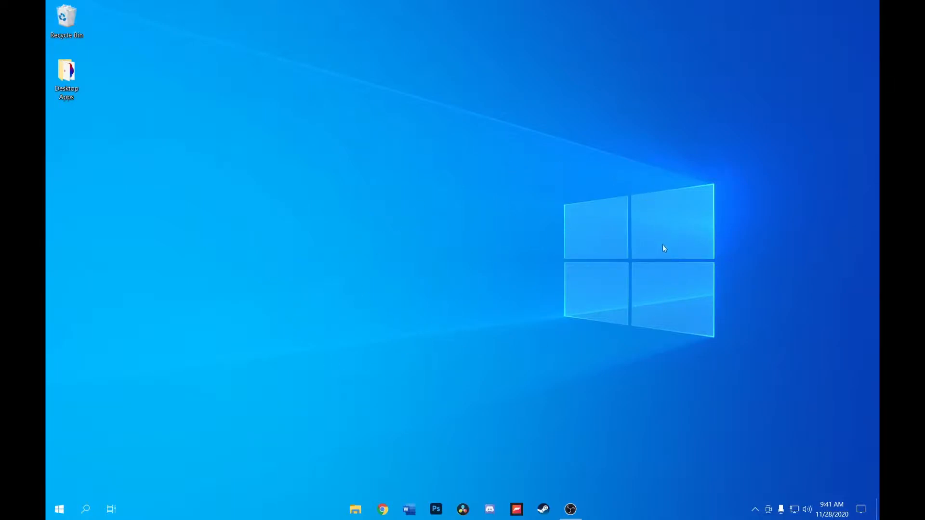
mouse_move(692, 244)
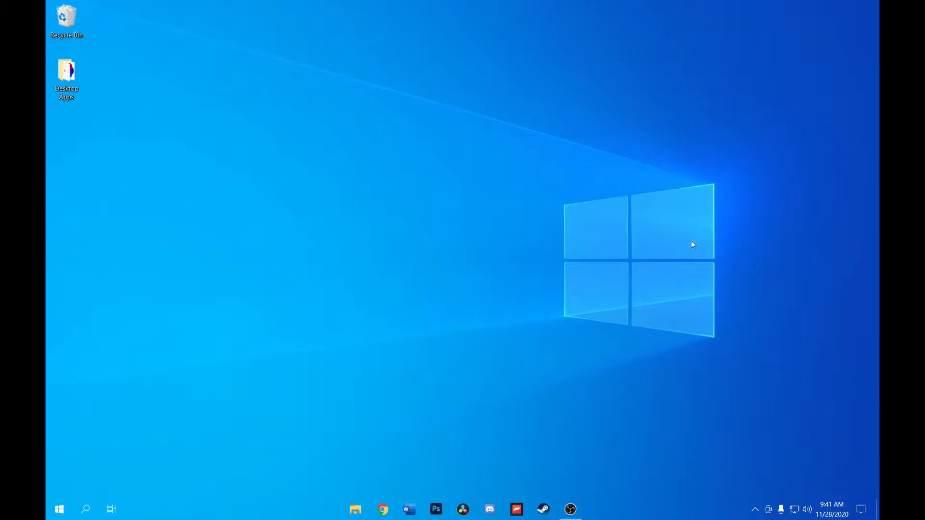
mouse_move(479, 317)
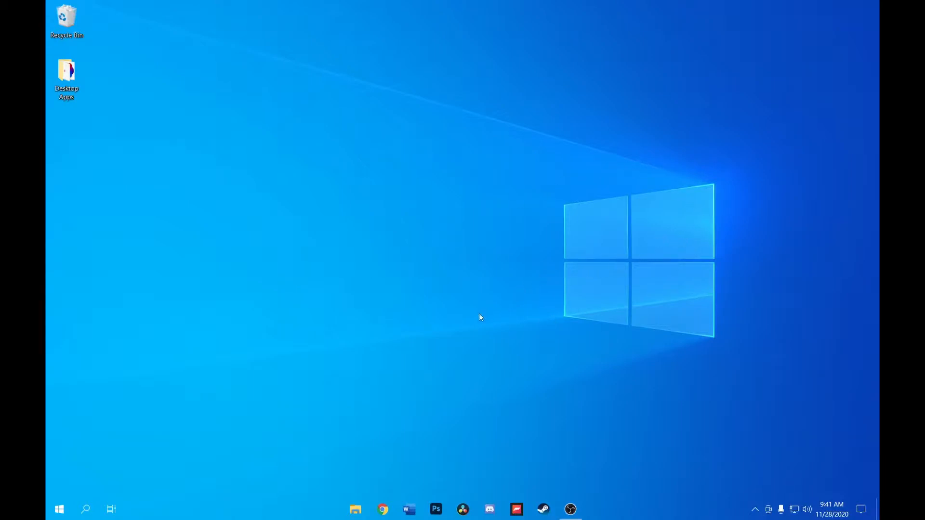
mouse_move(444, 281)
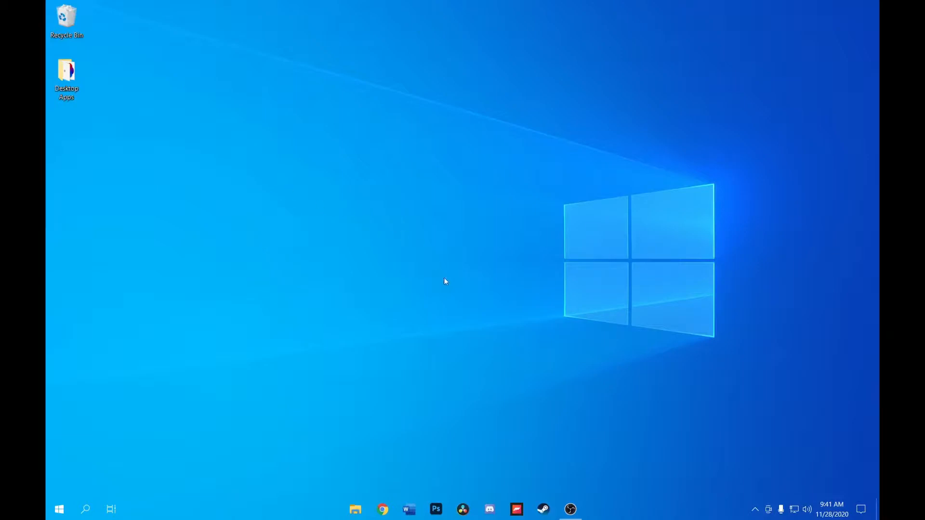
mouse_move(570, 279)
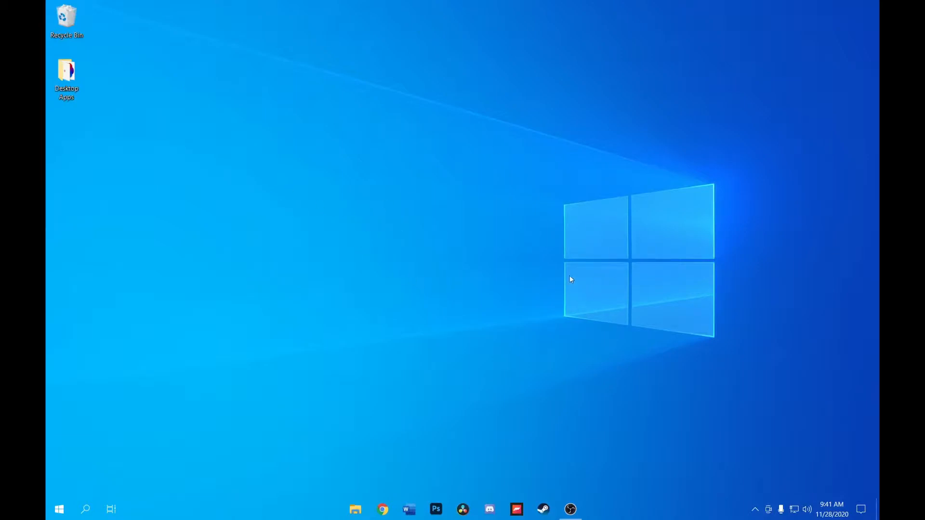
mouse_move(256, 400)
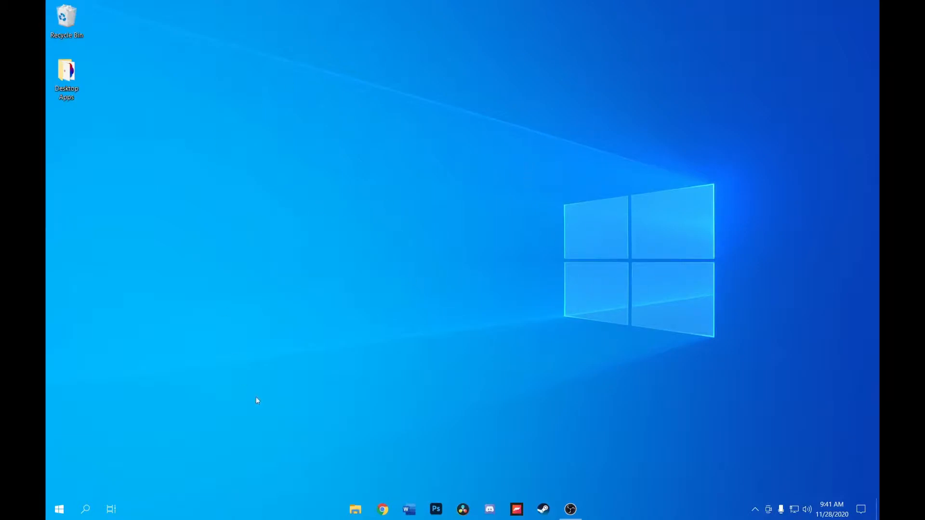
mouse_move(370, 163)
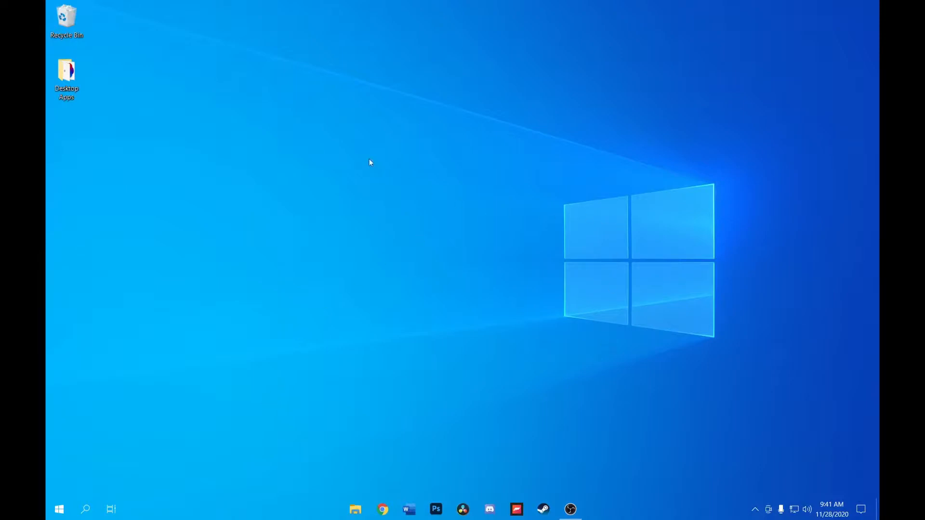
mouse_move(504, 322)
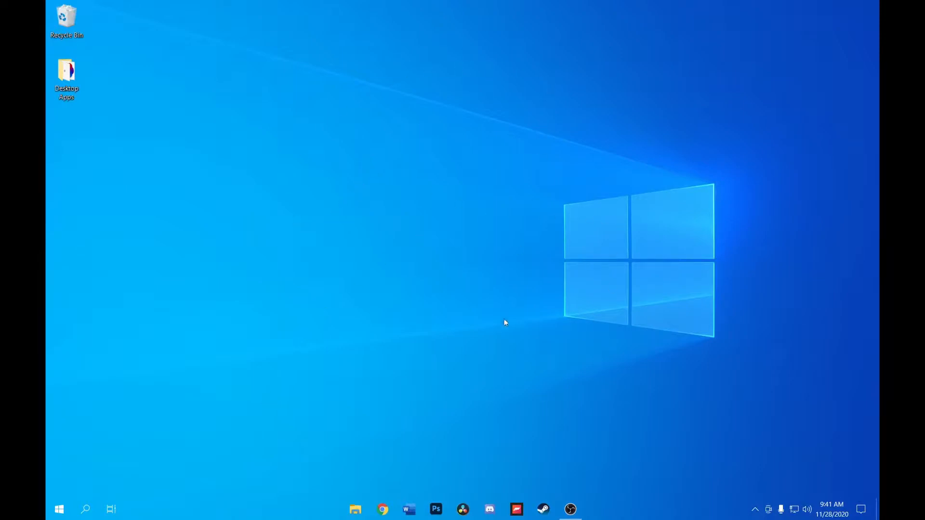
mouse_move(427, 244)
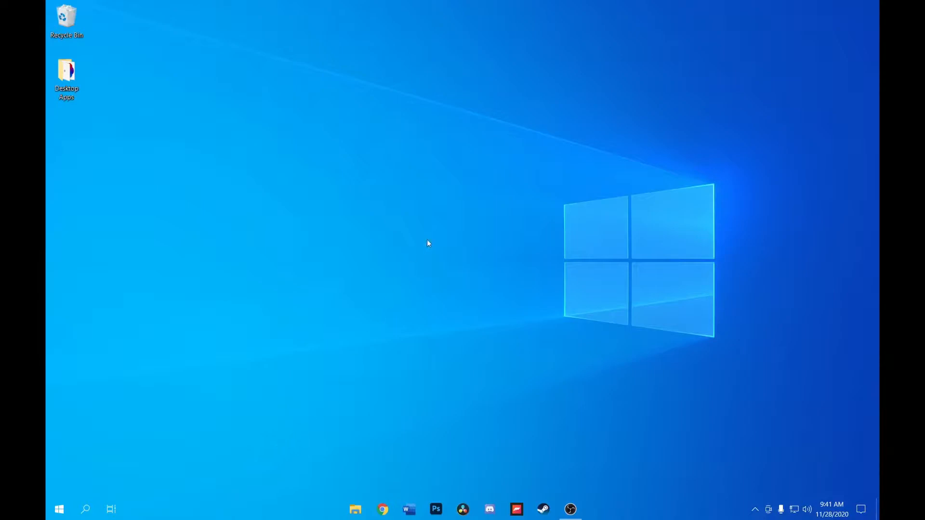
mouse_move(554, 341)
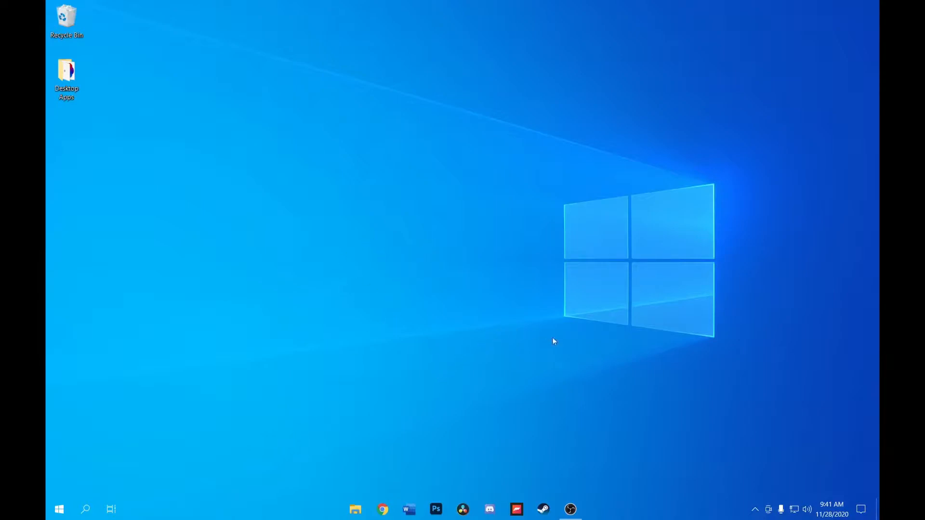
mouse_move(477, 349)
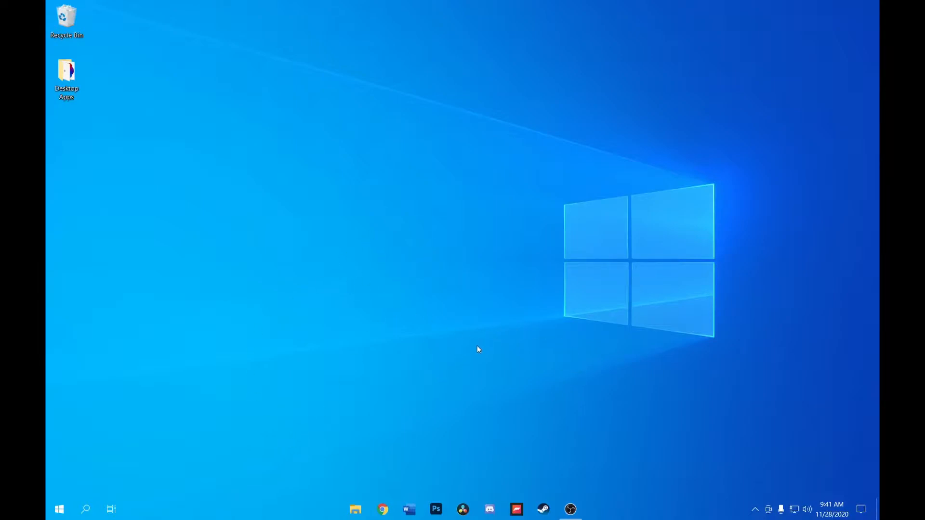
mouse_move(472, 347)
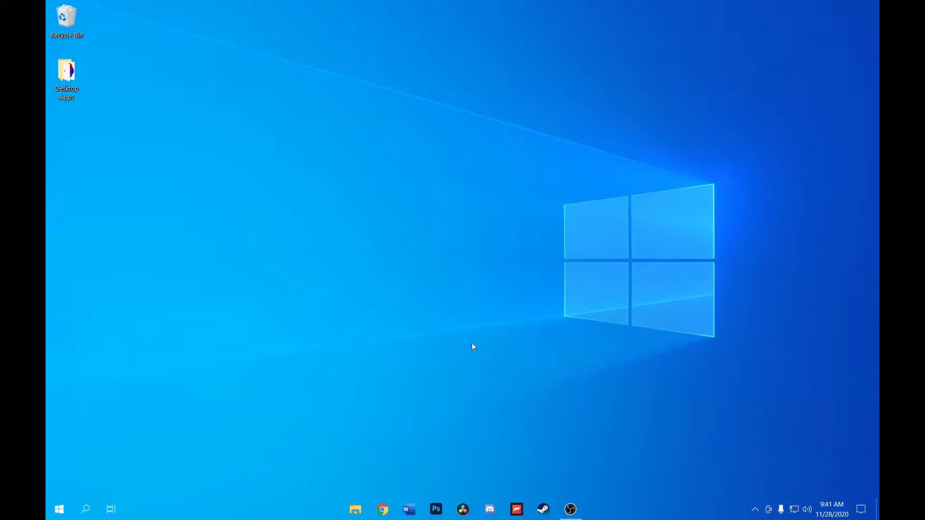
Open the Guru3D Display Driver Uninstaller page and download the 18.0.3.4 zip from a mirror
left_click(382, 509)
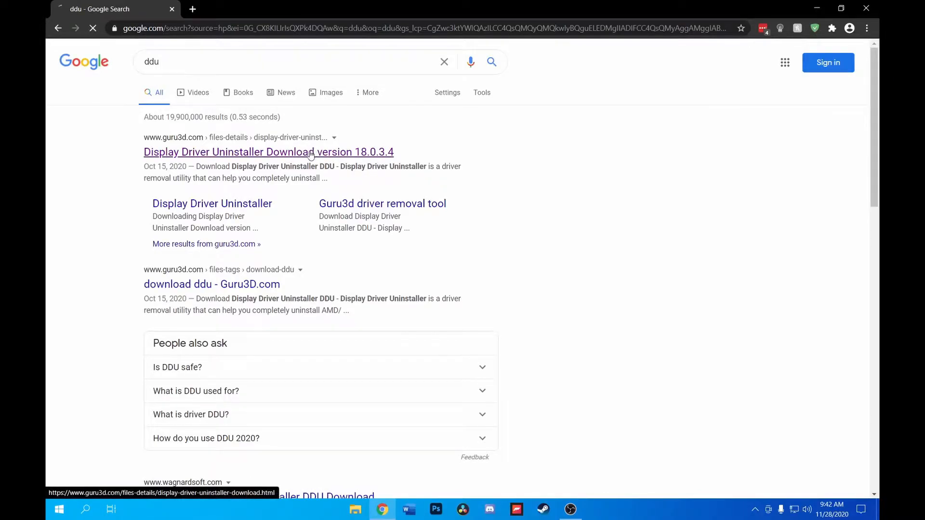
left_click(269, 152)
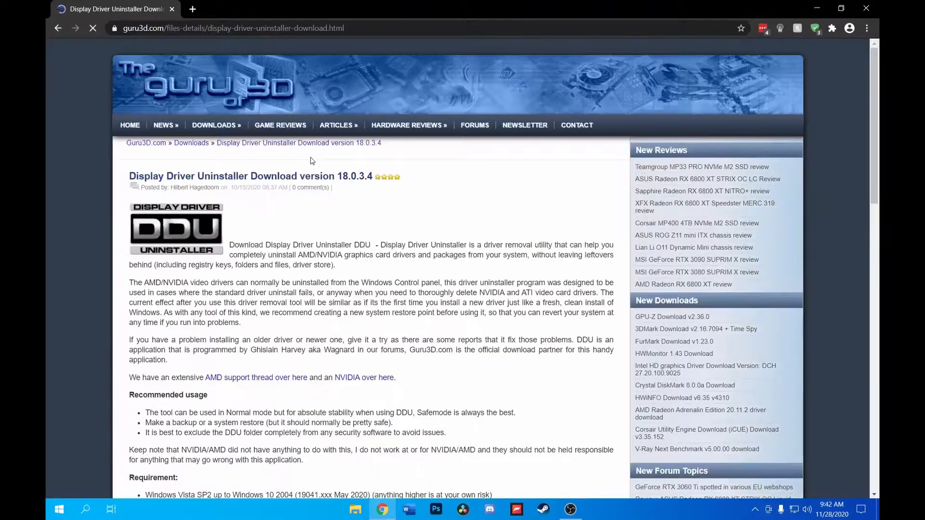
scroll("down", 3)
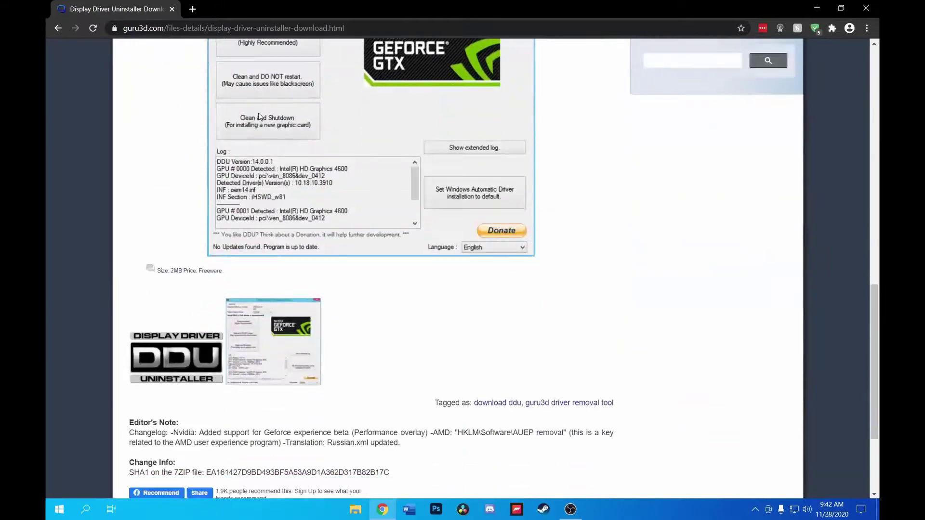
scroll("down", 3)
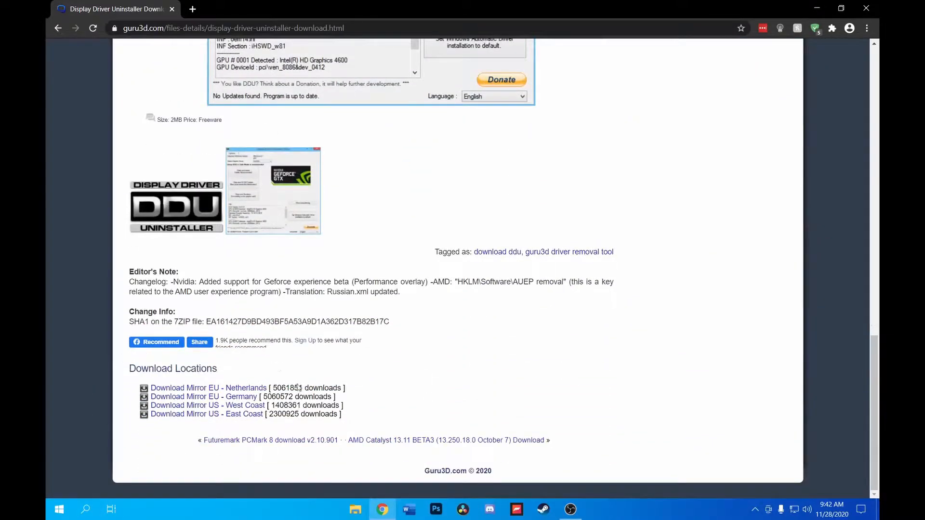
mouse_move(230, 429)
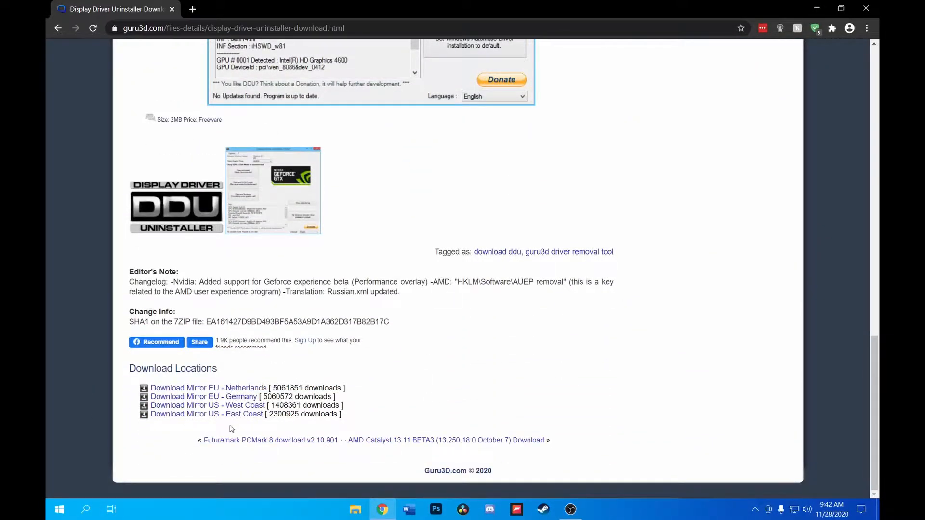
left_click(208, 387)
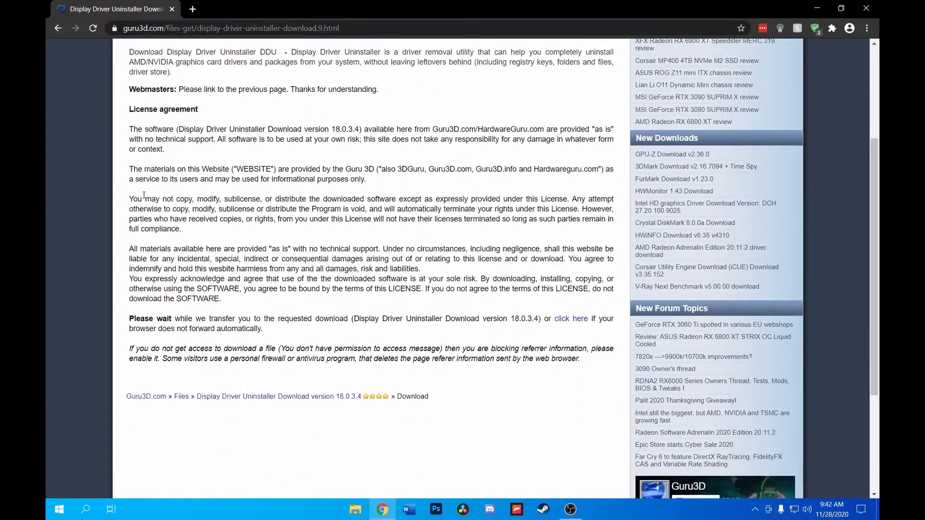
scroll("up", 3)
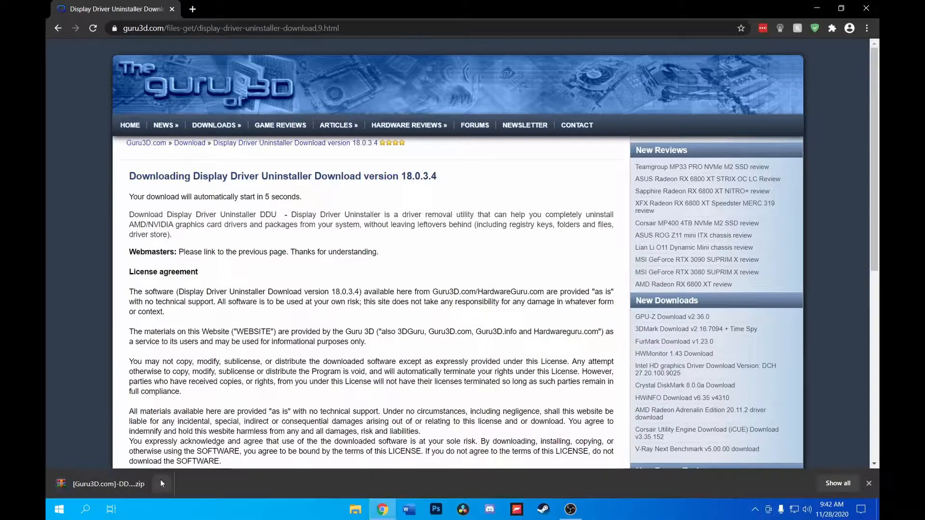
Bring up the extraction options for the DDU zip on the desktop
left_click(161, 484)
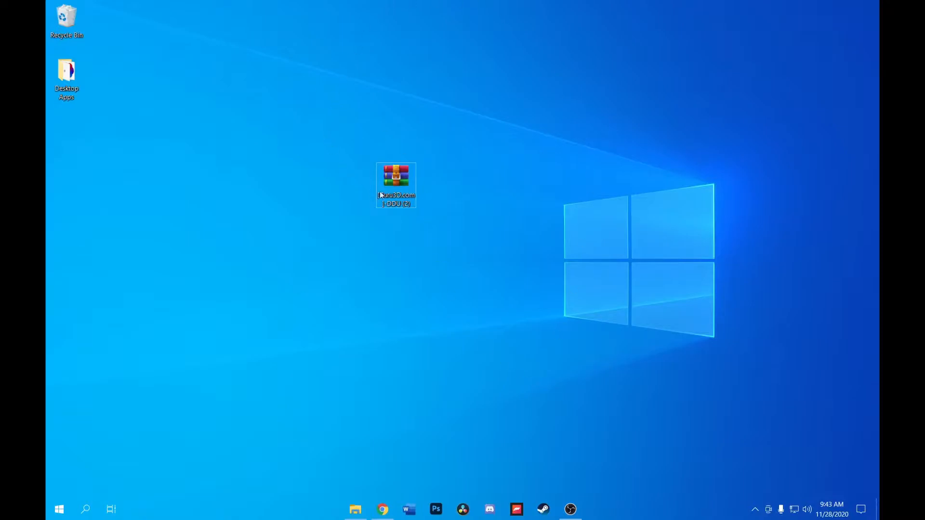
right_click(395, 177)
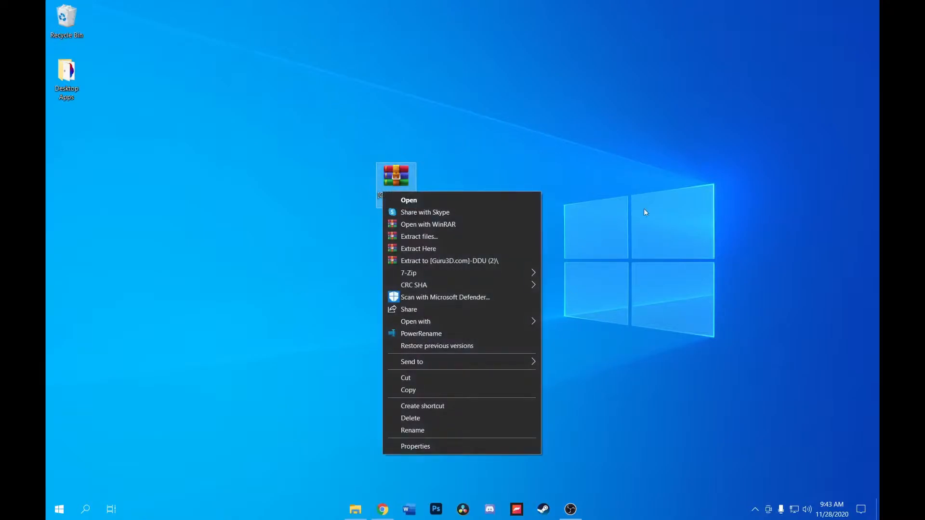
mouse_move(408, 273)
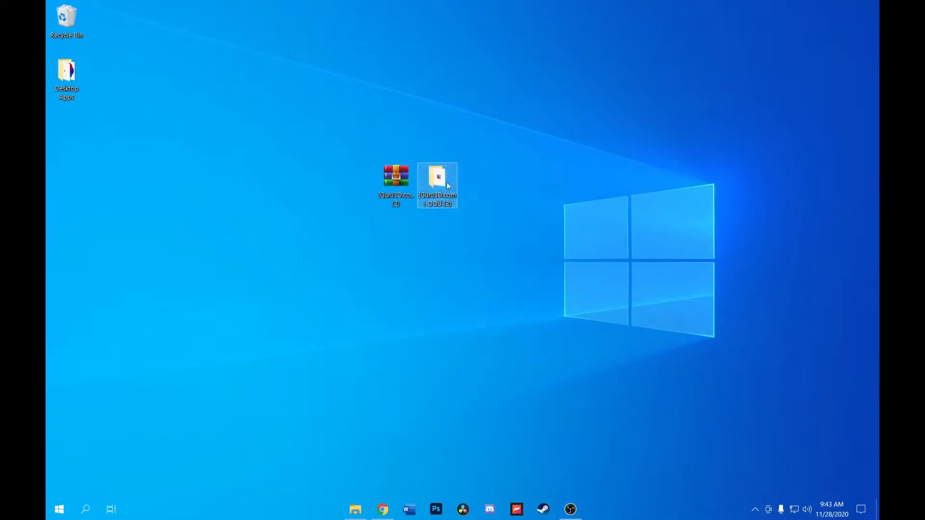
Run the DDU v18.0.3.4 self-extractor and extract into the current folder
double_click(437, 177)
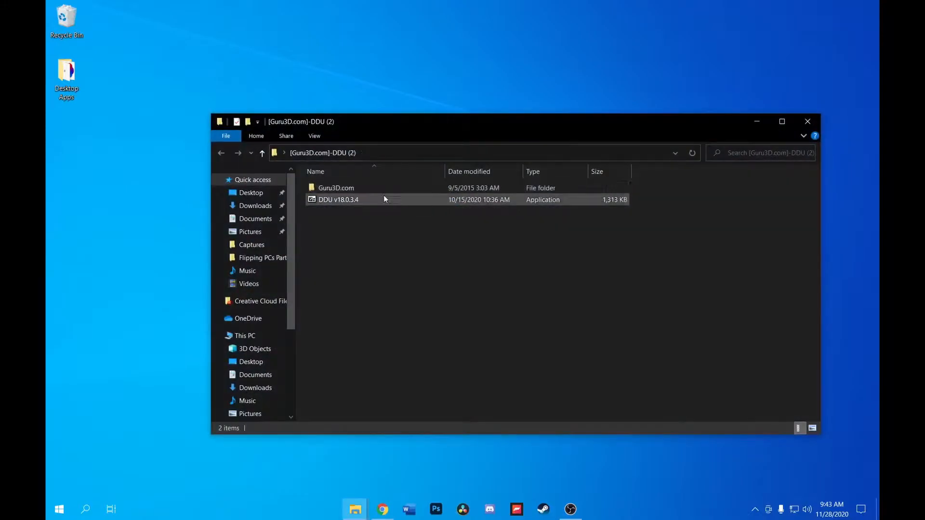
mouse_move(358, 199)
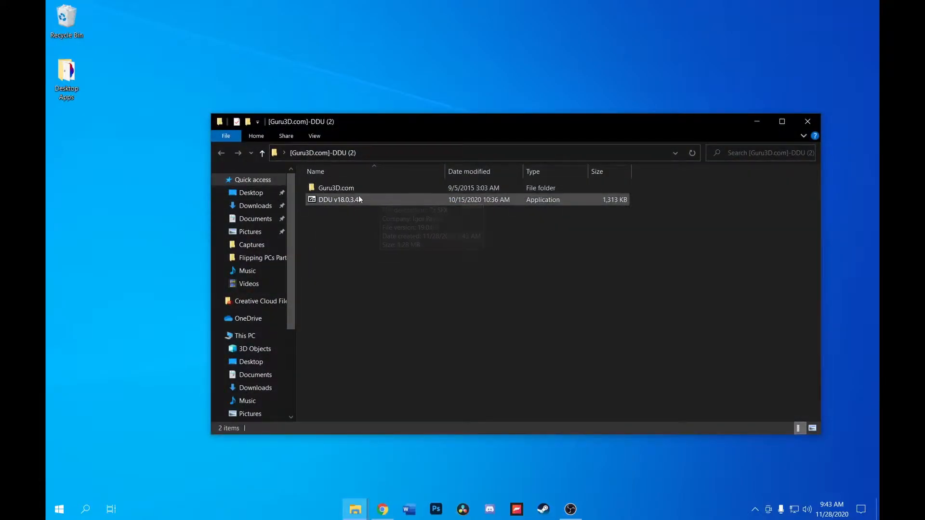
left_click(339, 200)
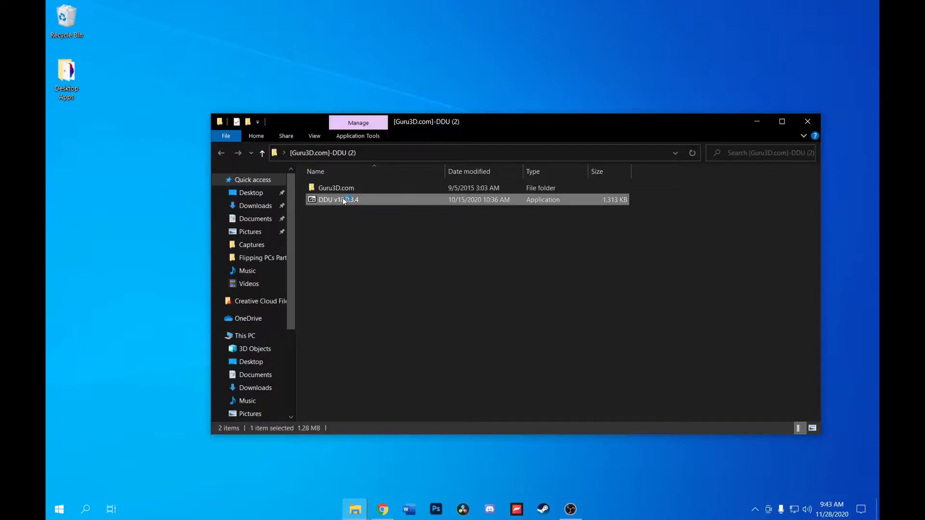
double_click(338, 199)
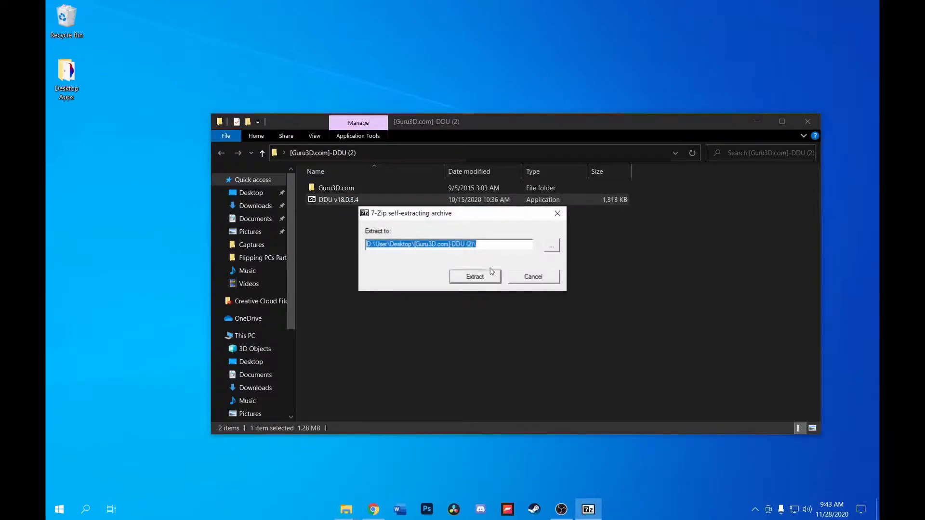
left_click(474, 276)
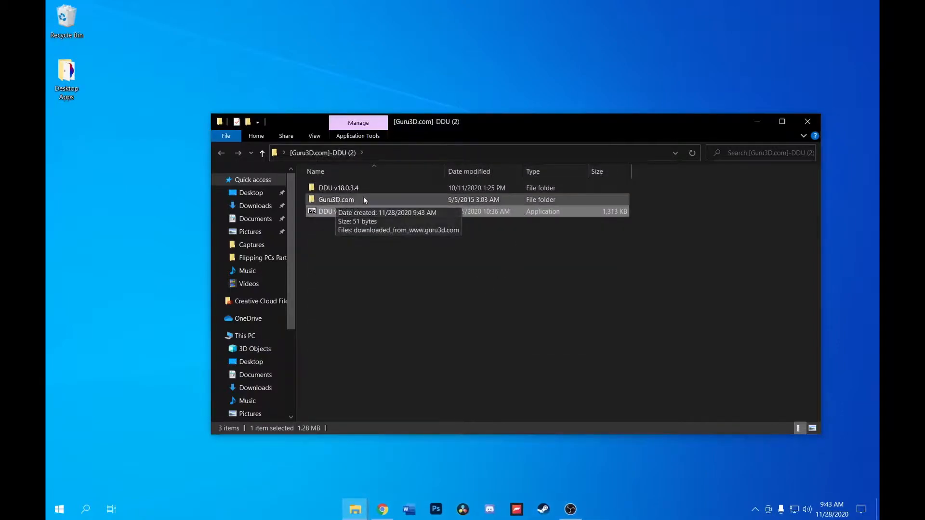
mouse_move(339, 191)
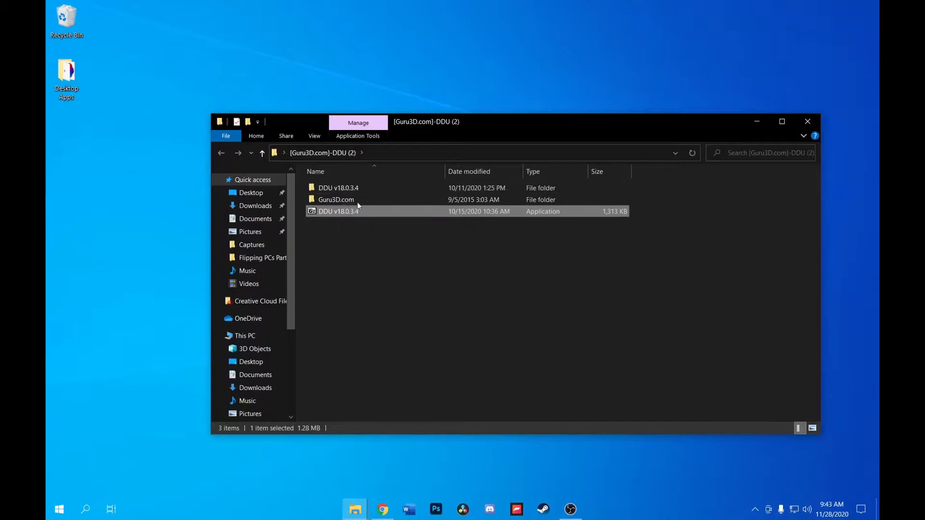
Open the DDU v18.0.3.4 folder and select Display Driver Uninstaller
double_click(338, 187)
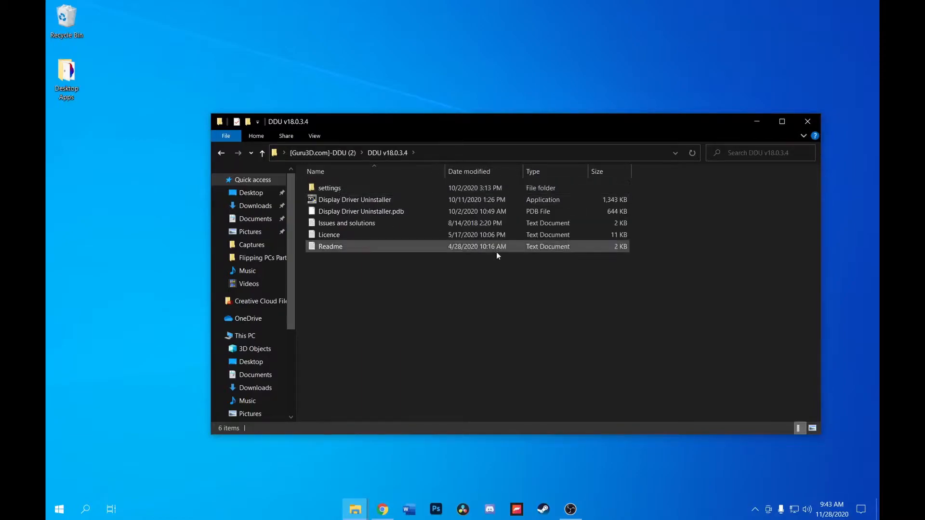
left_click(355, 199)
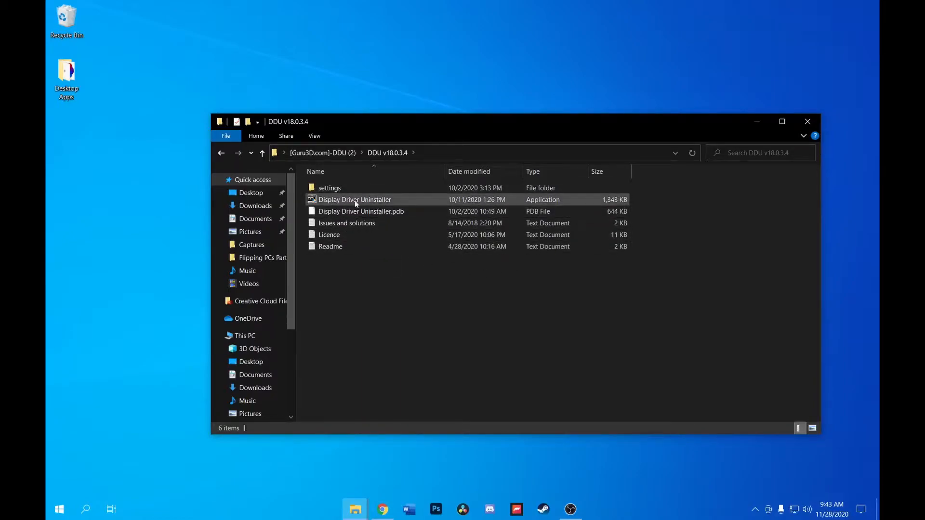
left_click(354, 199)
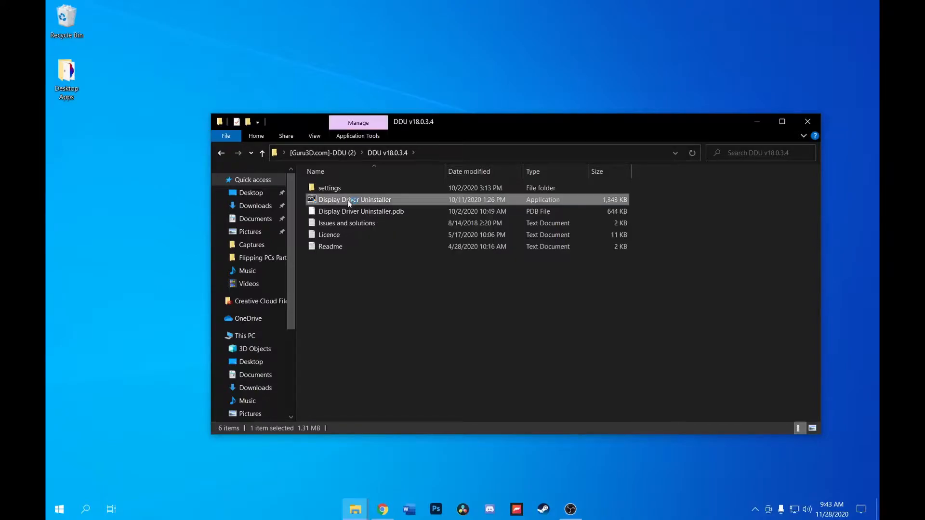
Launch Display Driver Uninstaller, accept both notices, close Options and acknowledge the Safe Mode warning
double_click(355, 200)
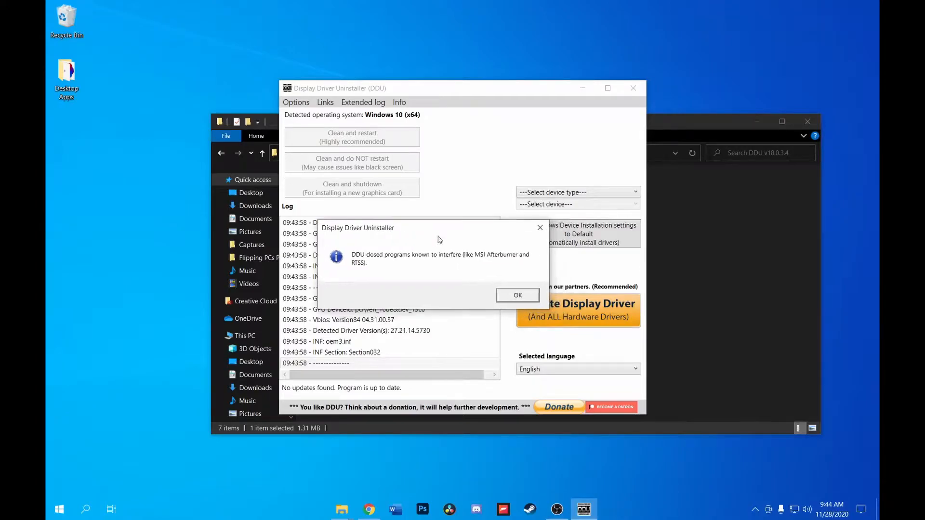
left_click(516, 295)
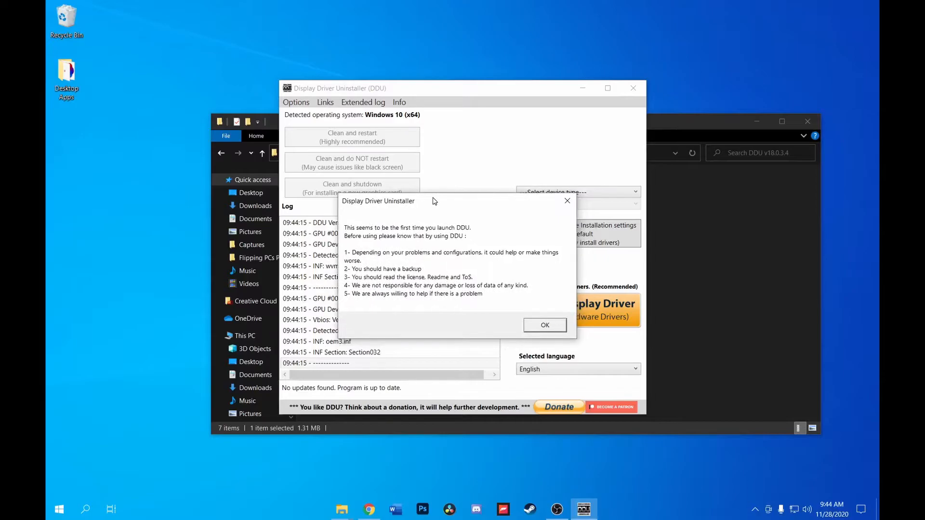
mouse_move(544, 325)
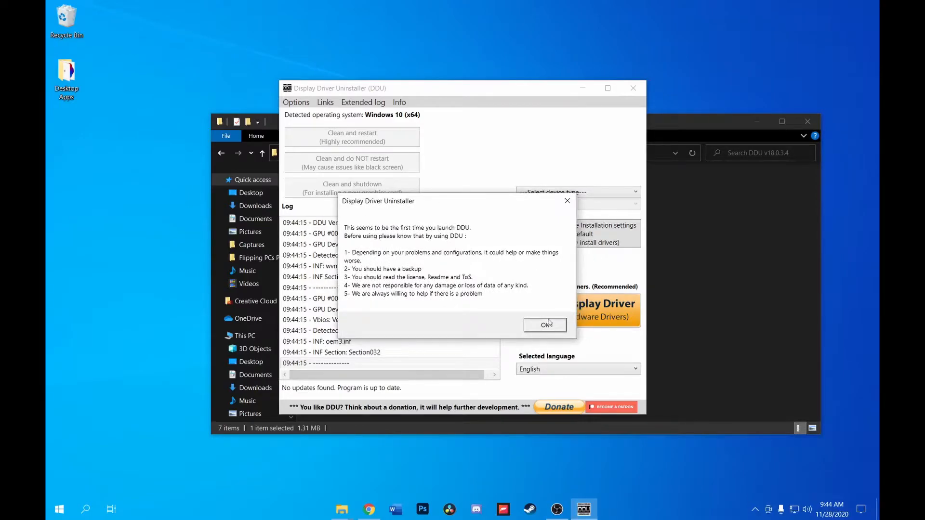
left_click(543, 324)
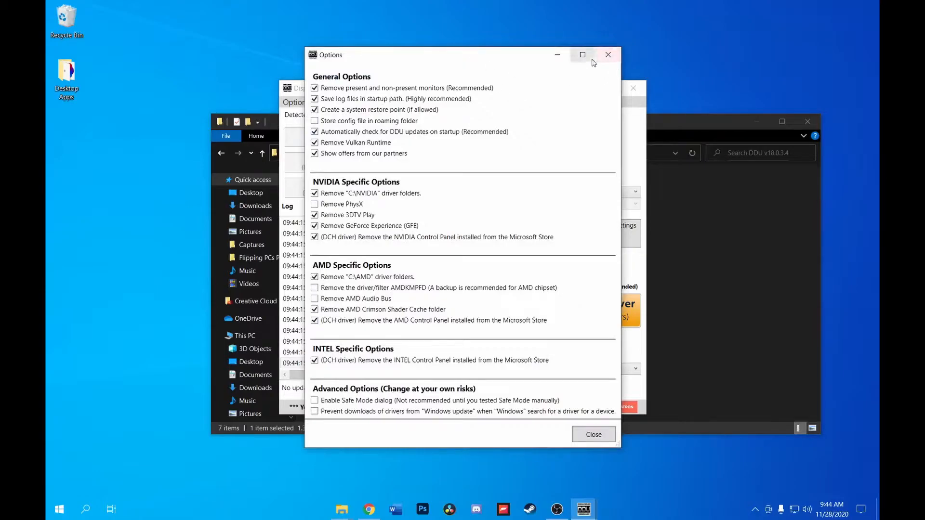
left_click(593, 434)
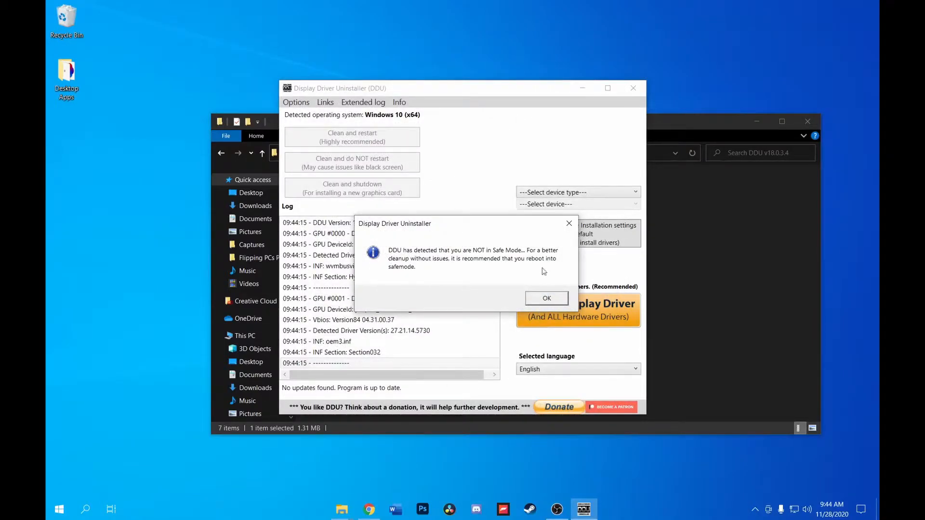
mouse_move(525, 289)
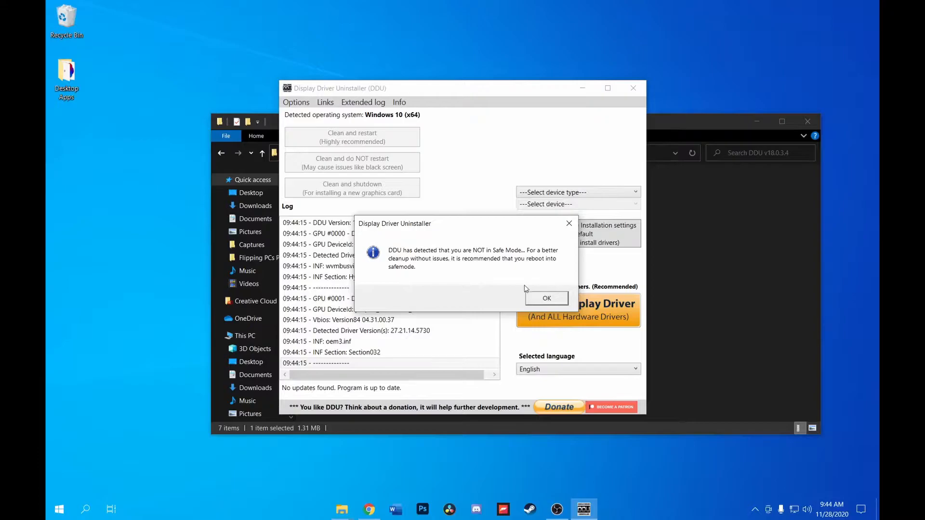
mouse_move(410, 370)
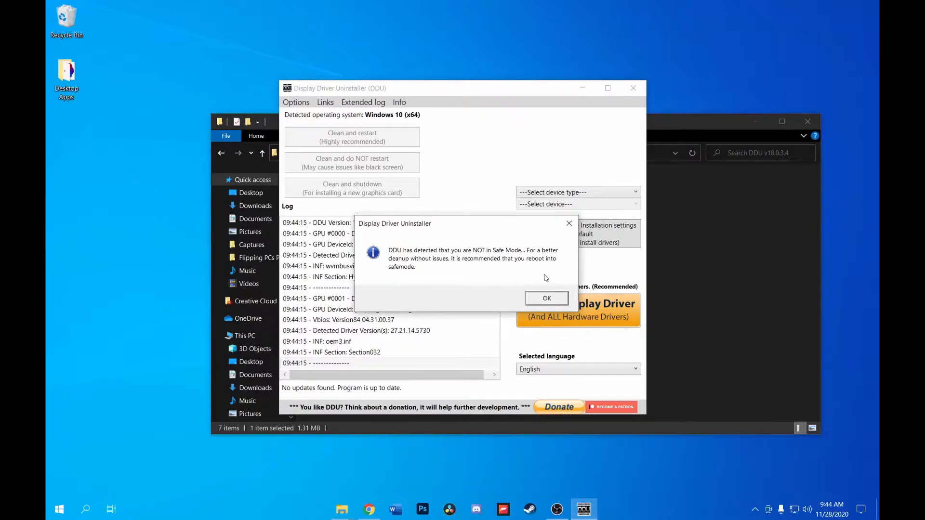
left_click(545, 298)
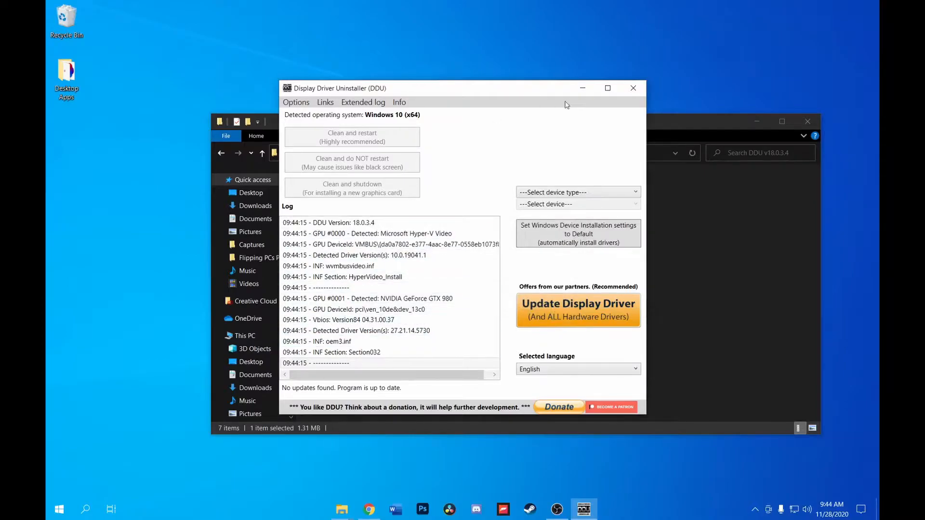
mouse_move(596, 355)
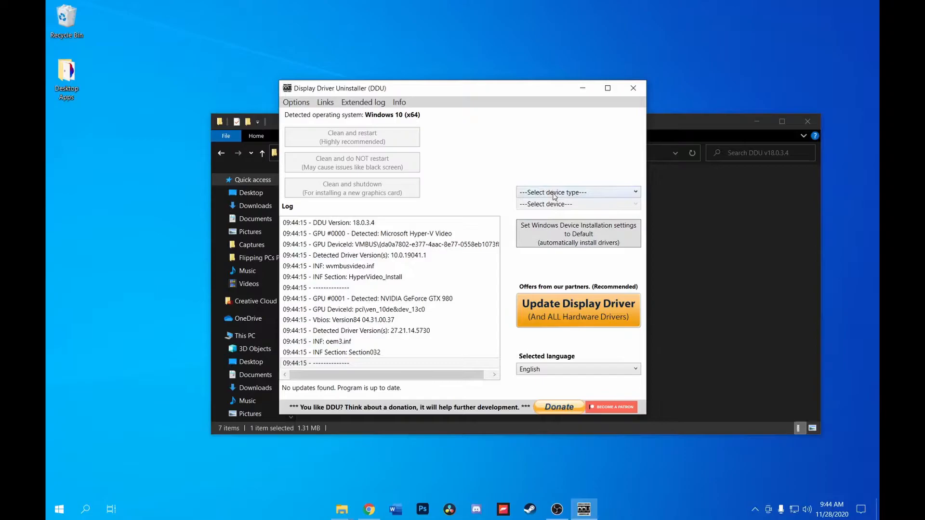
Choose GPU as the device type so NVIDIA is selected
left_click(575, 192)
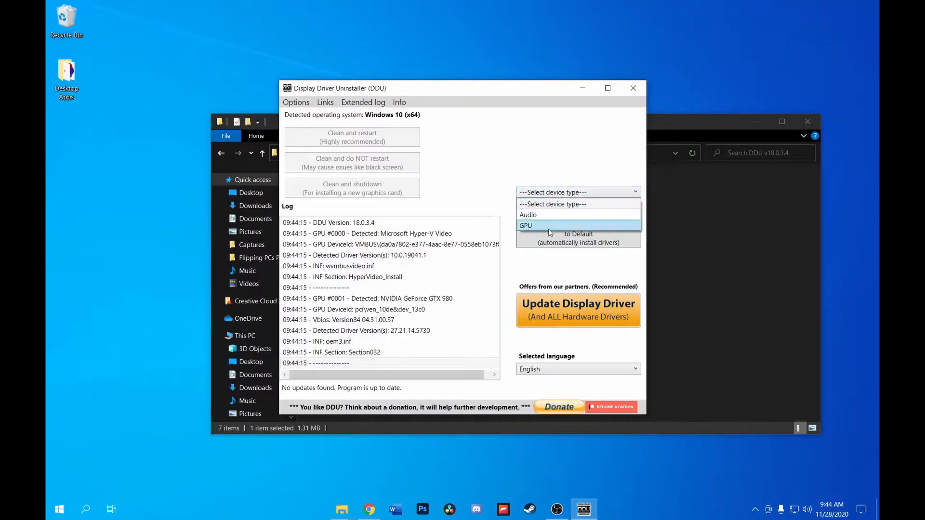
left_click(524, 226)
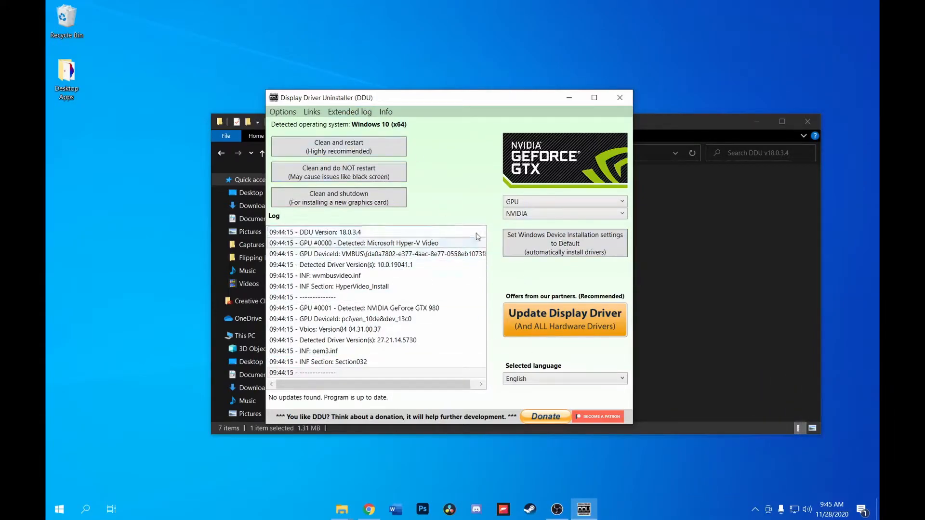
mouse_move(297, 212)
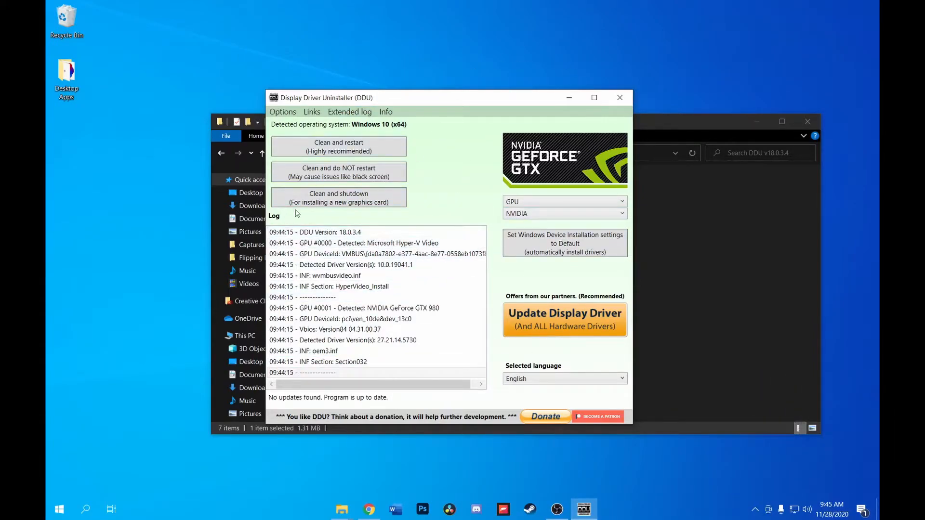
mouse_move(405, 157)
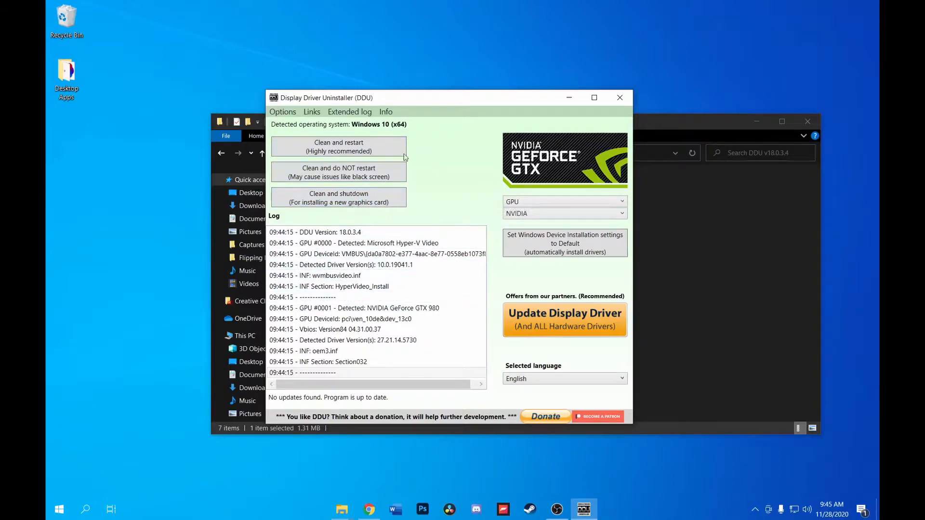
mouse_move(542, 251)
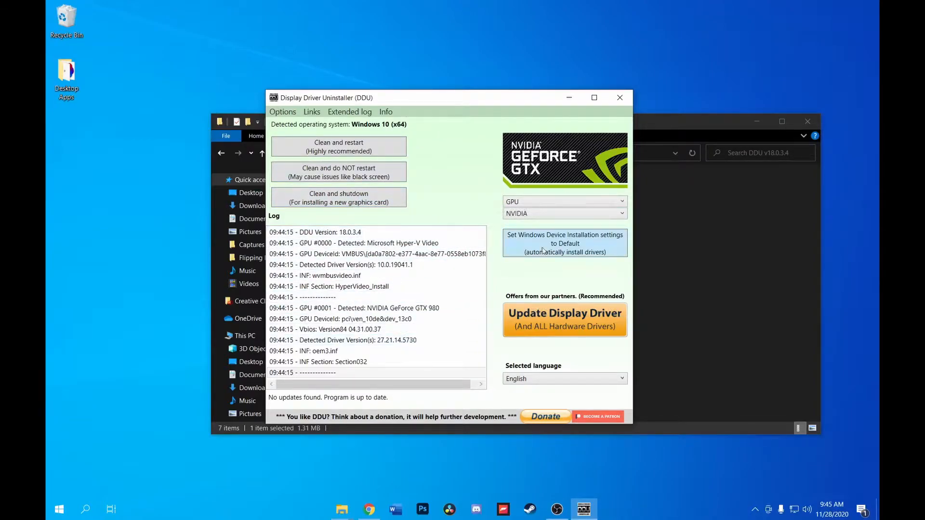
mouse_move(339, 147)
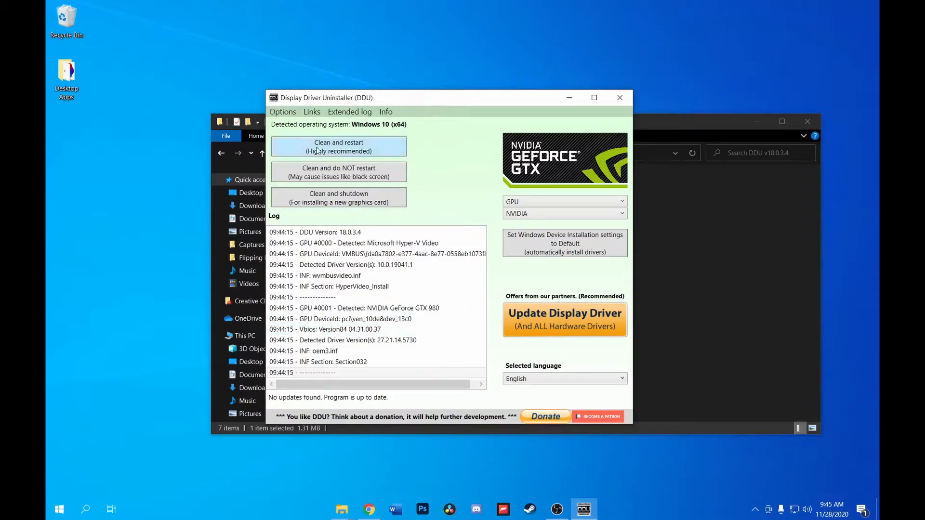
Run 'Clean and restart (Highly recommended)' to remove the NVIDIA driver
left_click(338, 147)
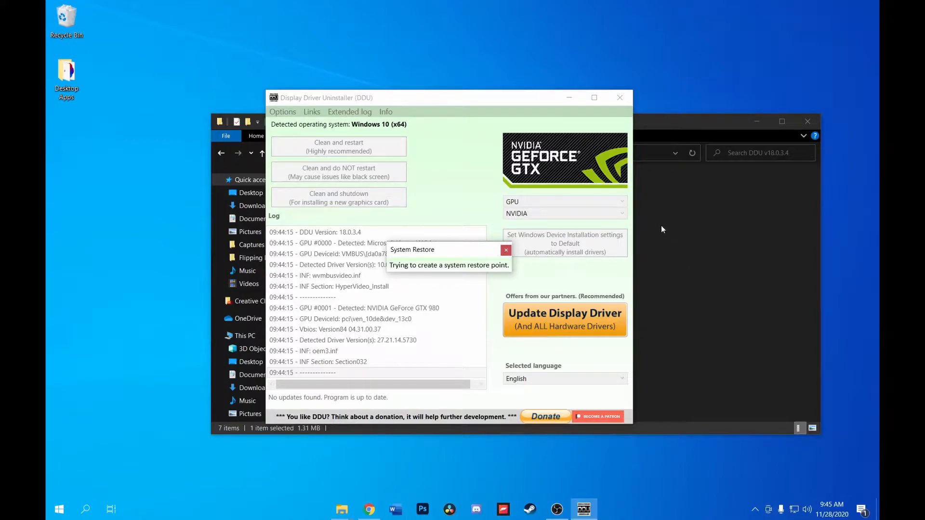
mouse_move(800, 318)
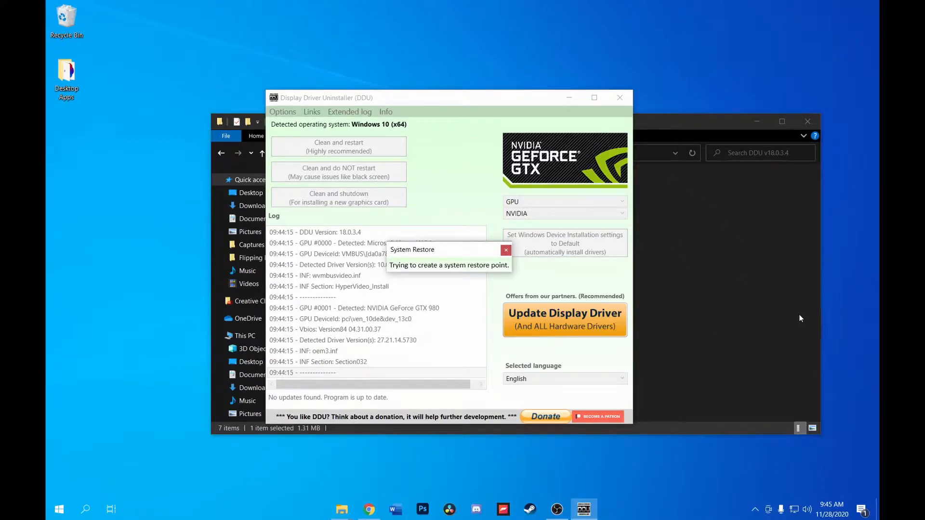
mouse_move(672, 394)
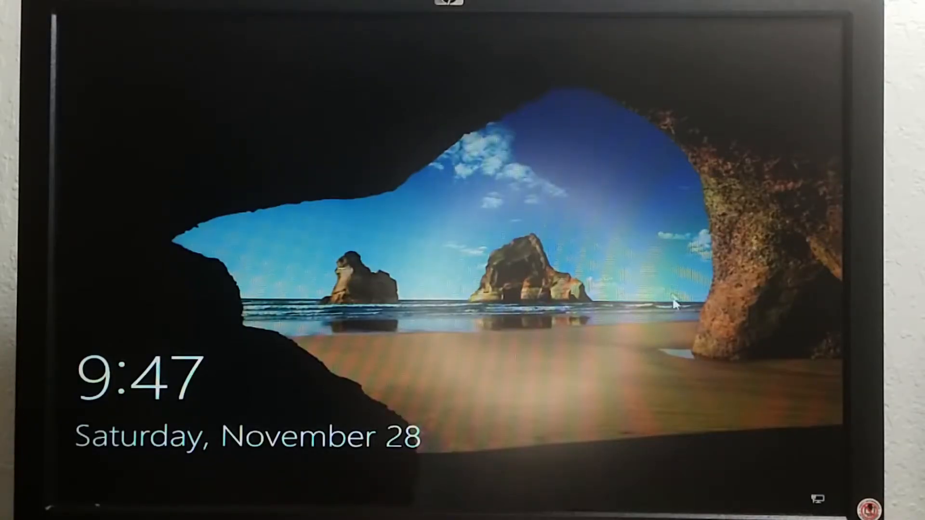
mouse_move(398, 477)
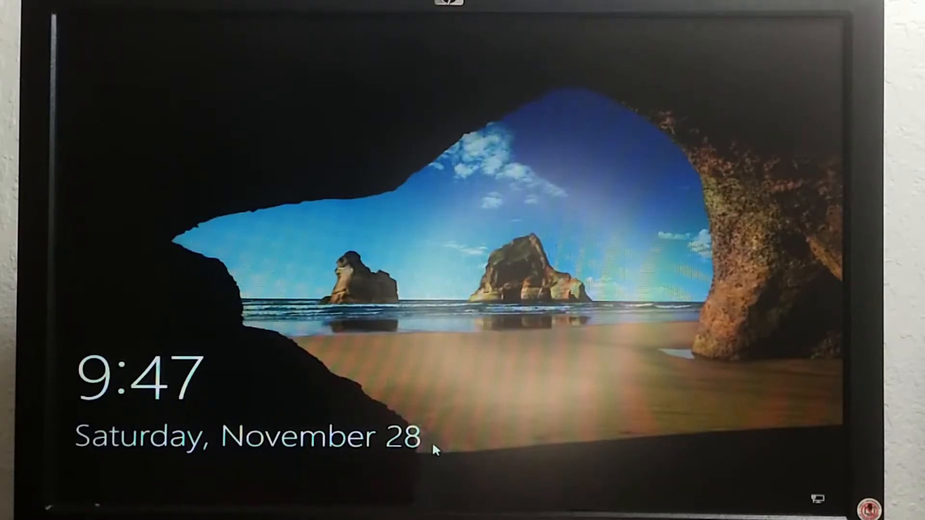
mouse_move(511, 407)
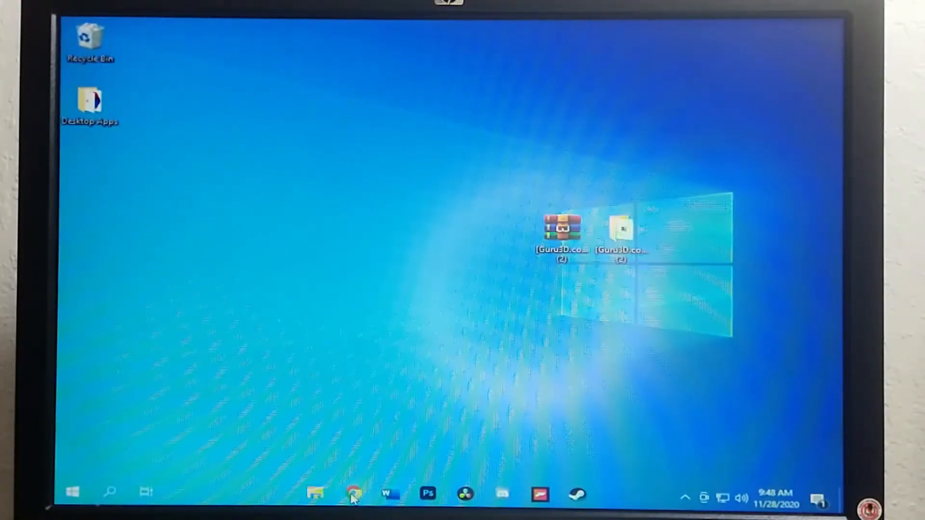
Search Google for 'nvidia drivers' and open the 'Download Drivers | NVIDIA' result
left_click(352, 492)
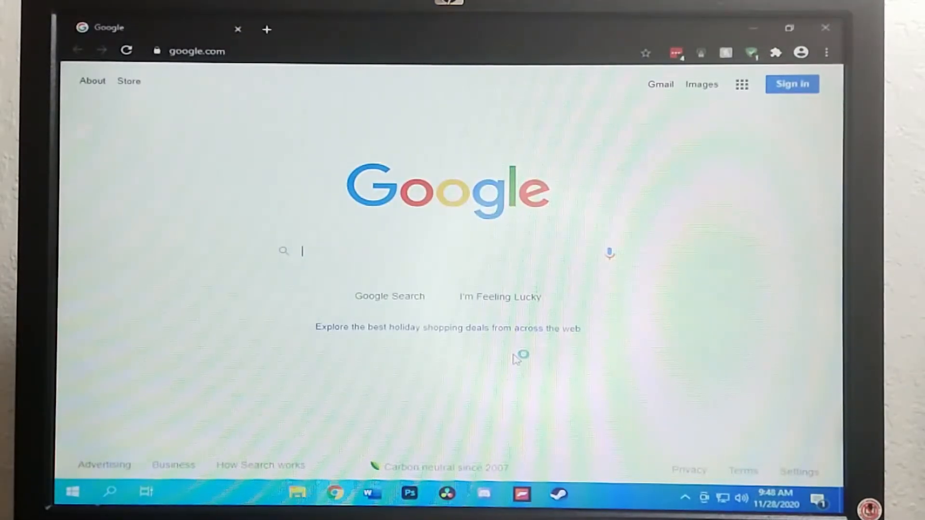
mouse_move(347, 260)
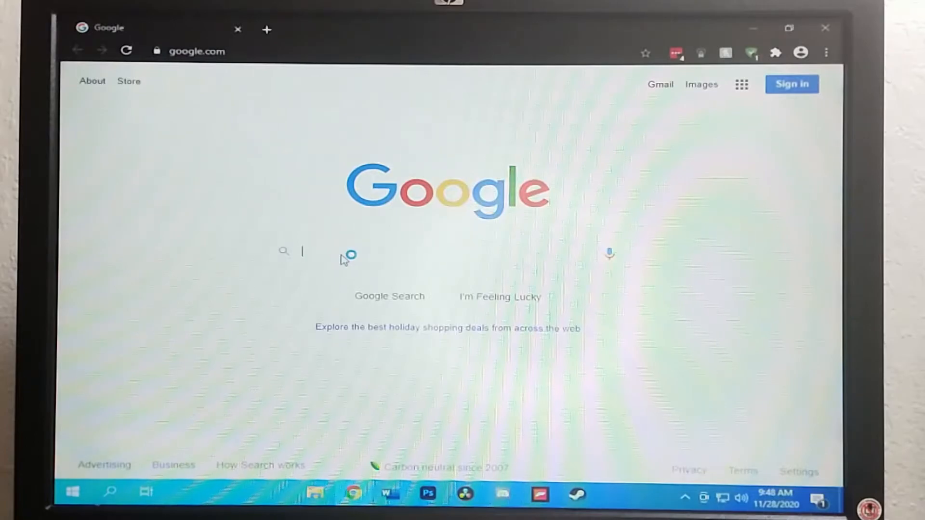
type("nvidia drivers")
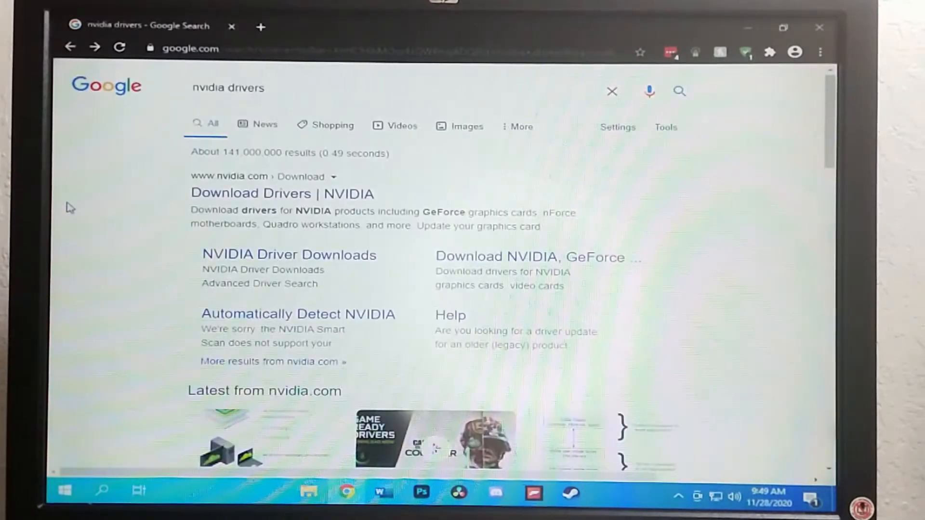
mouse_move(269, 198)
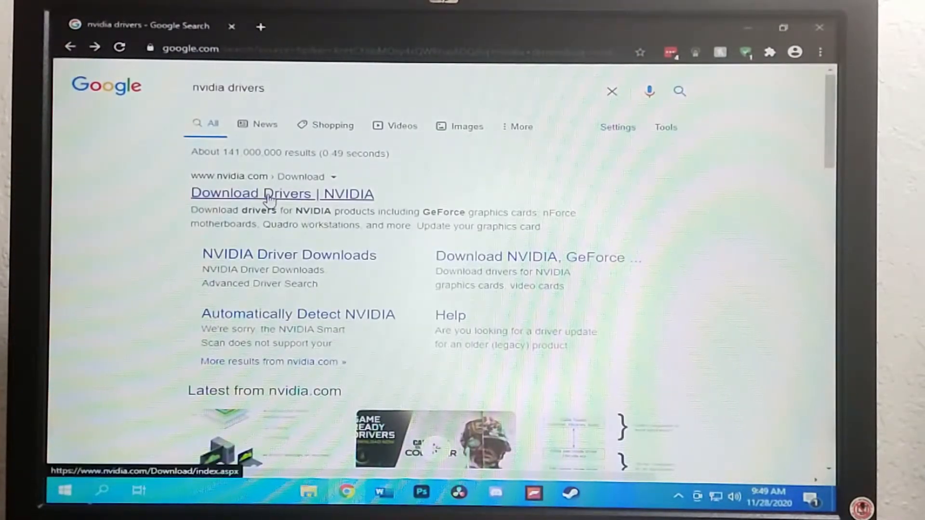
left_click(282, 194)
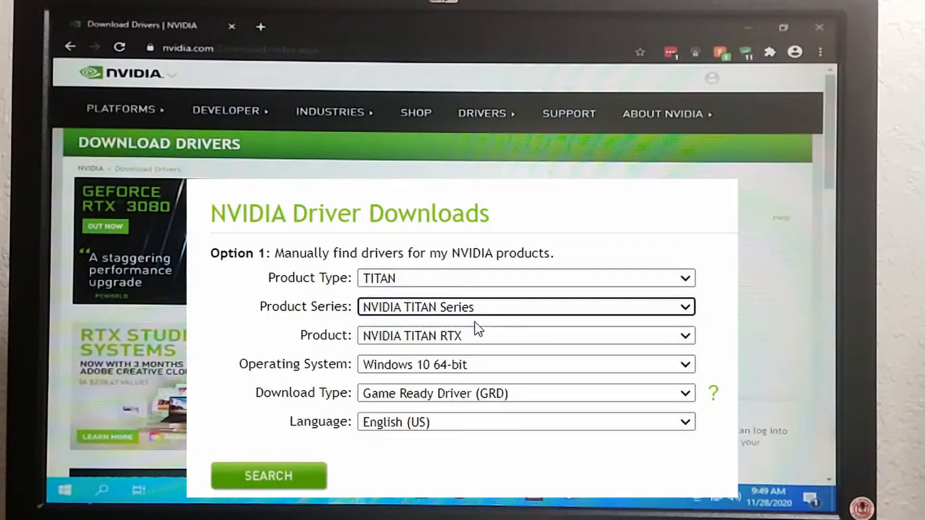
Search for the GeForce 900 Series GTX 980 Game Ready Driver on Windows 10 64-bit
left_click(525, 335)
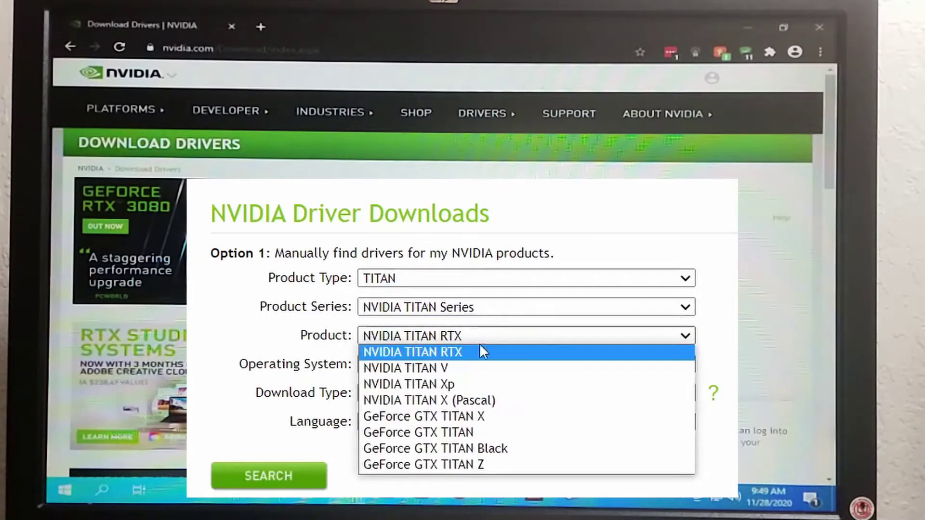
left_click(428, 399)
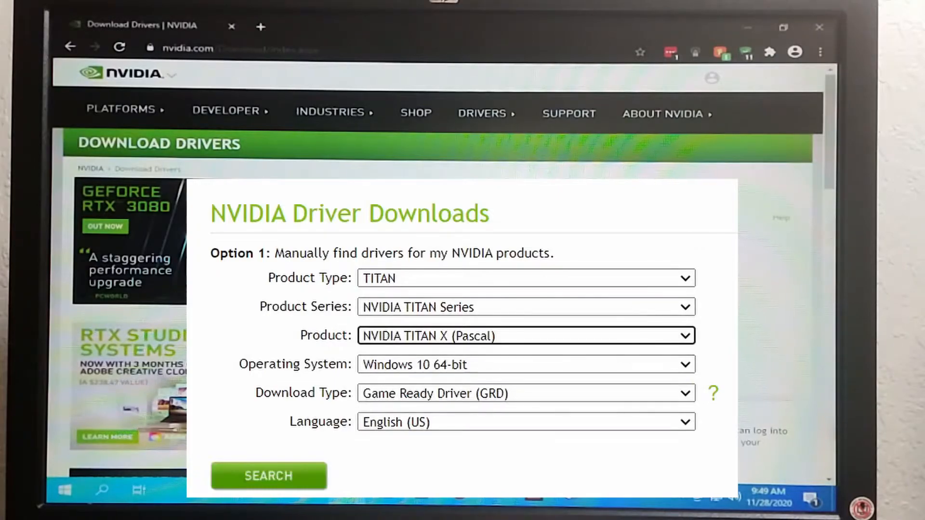
left_click(525, 278)
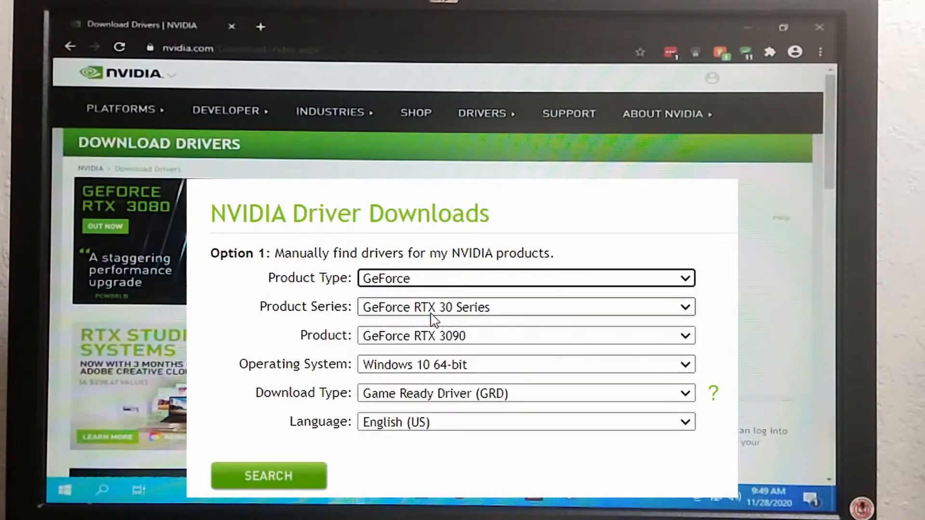
left_click(525, 306)
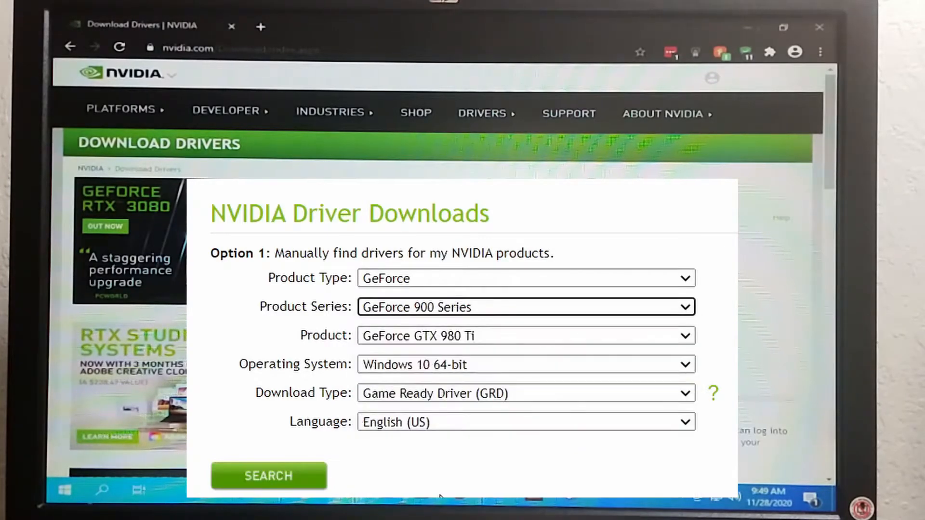
left_click(525, 335)
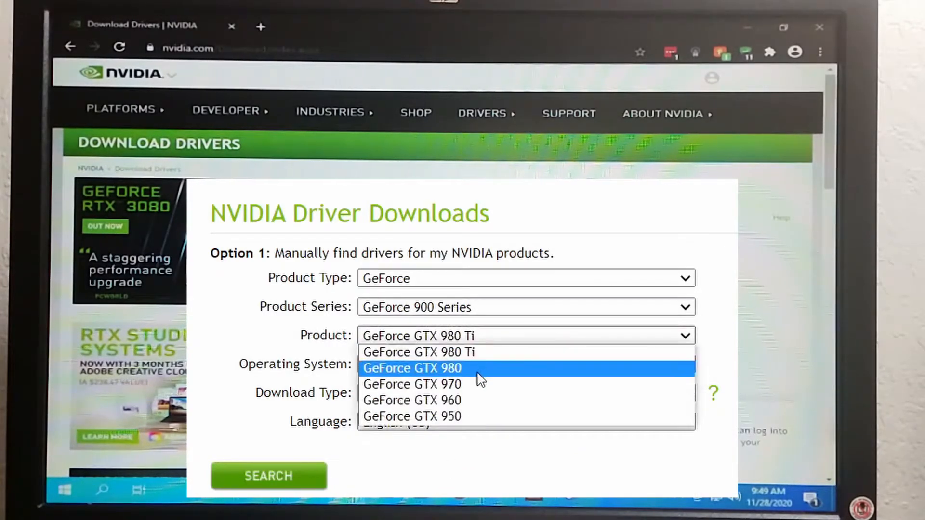
left_click(411, 367)
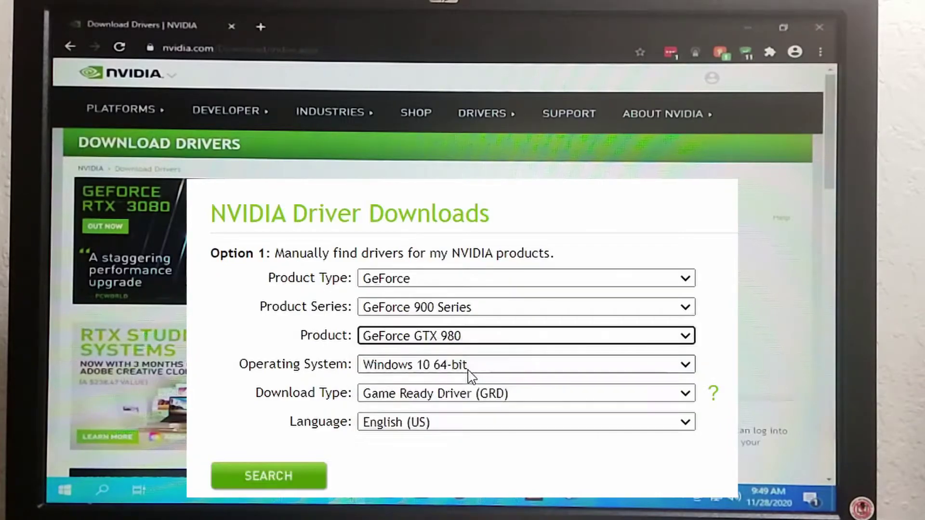
mouse_move(449, 420)
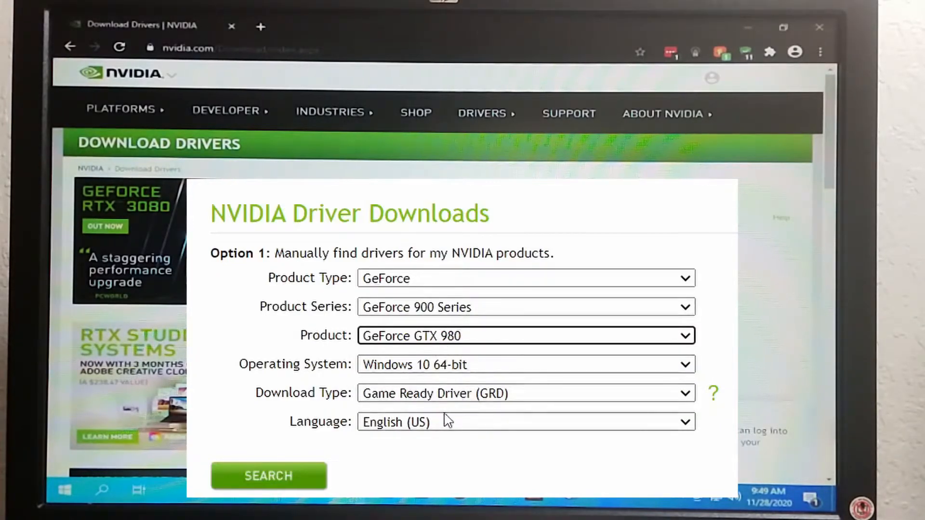
left_click(523, 393)
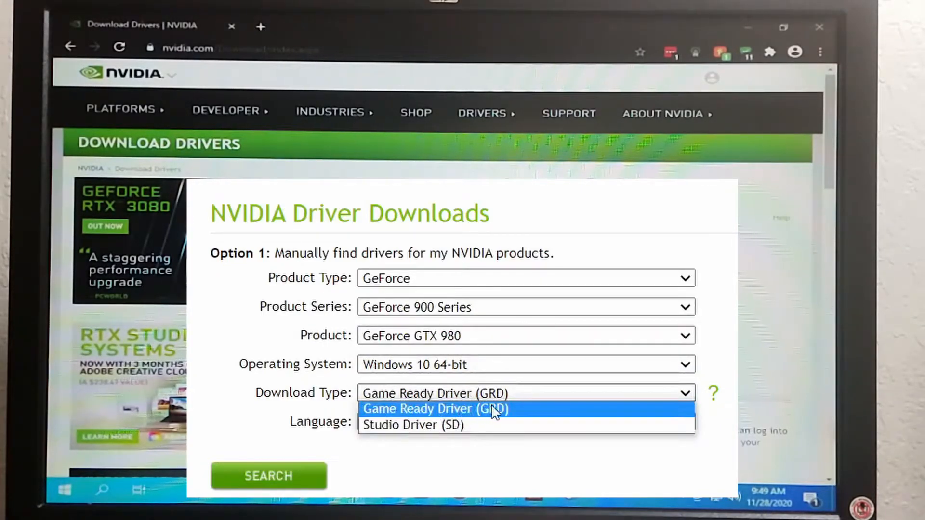
left_click(434, 409)
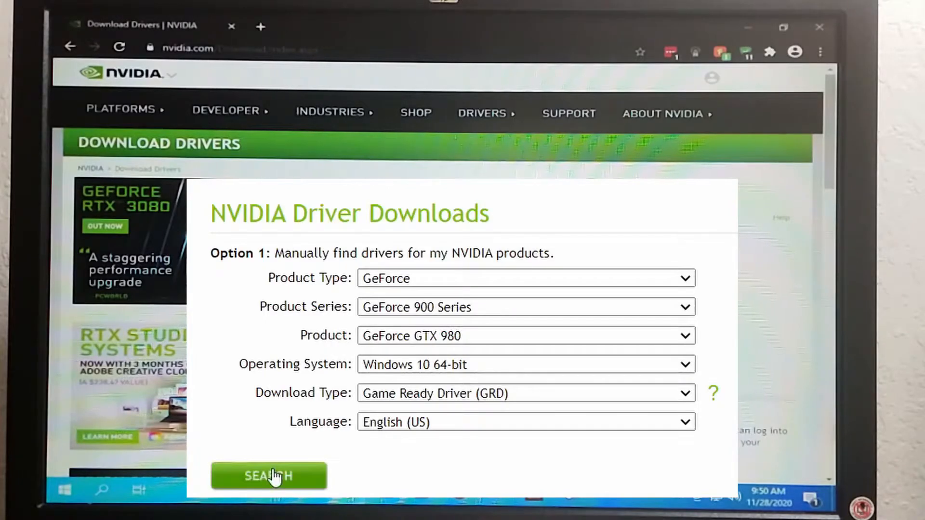
left_click(268, 476)
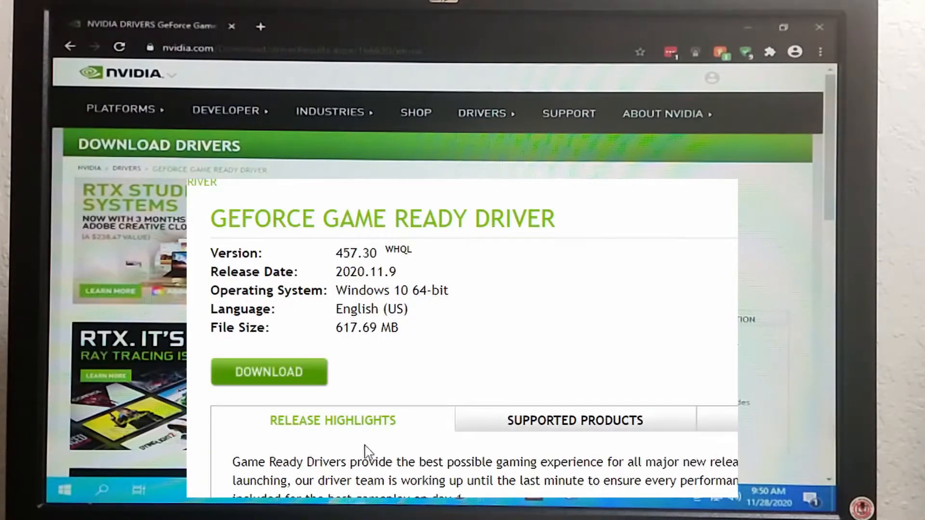
mouse_move(238, 381)
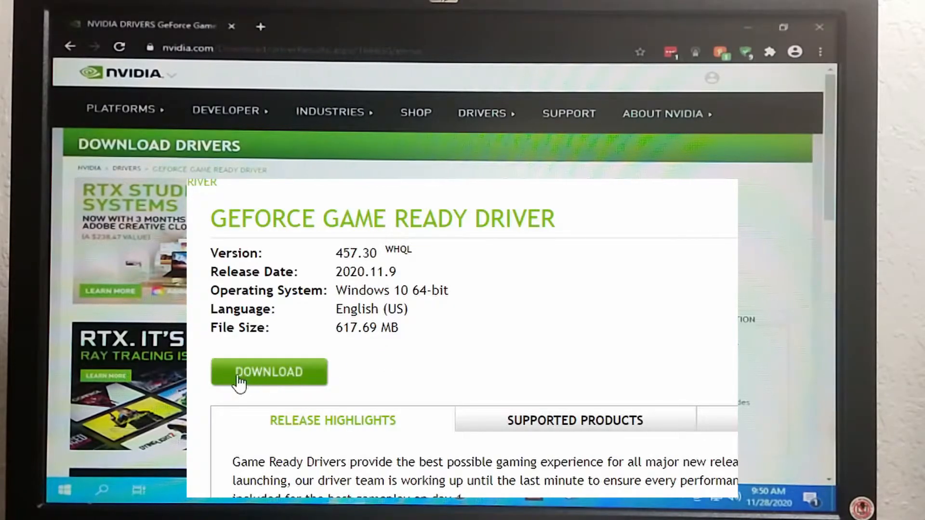
Download driver 457.30, run the package and extract to the default folder
left_click(268, 372)
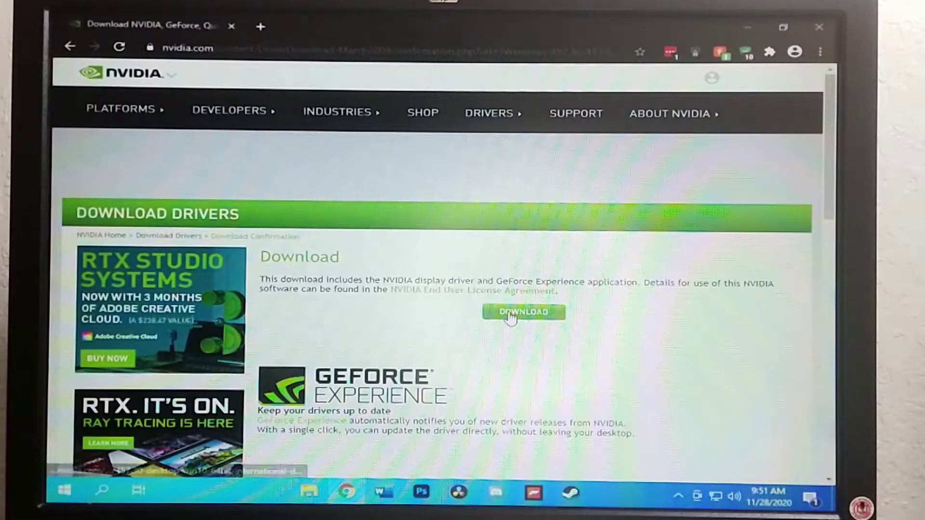
left_click(523, 311)
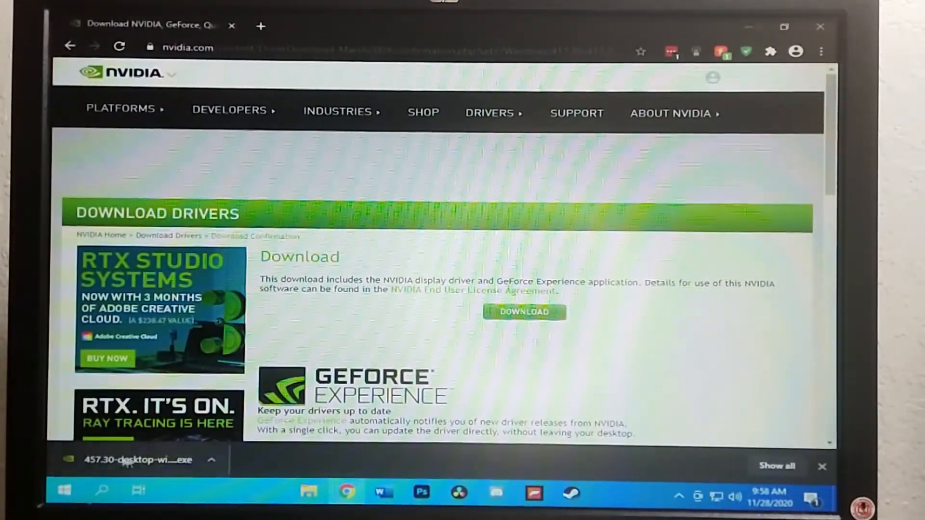
left_click(136, 459)
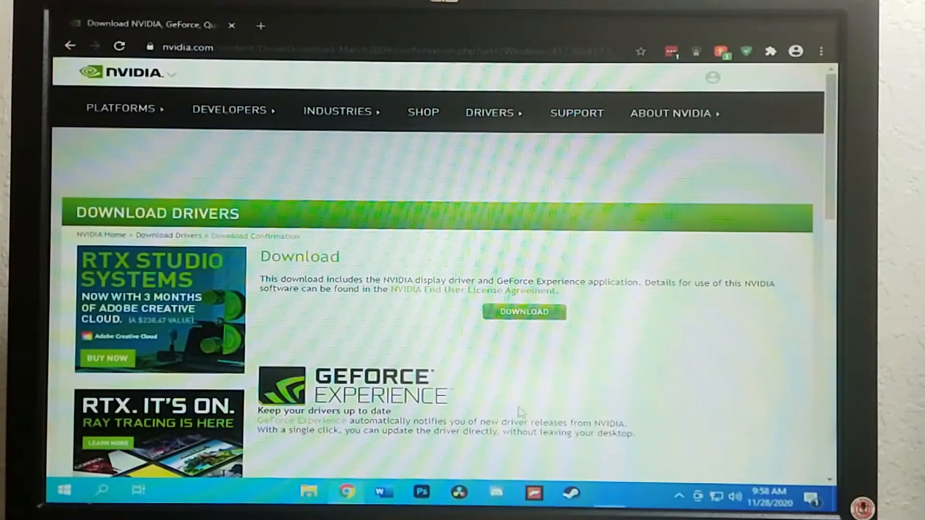
left_click(523, 311)
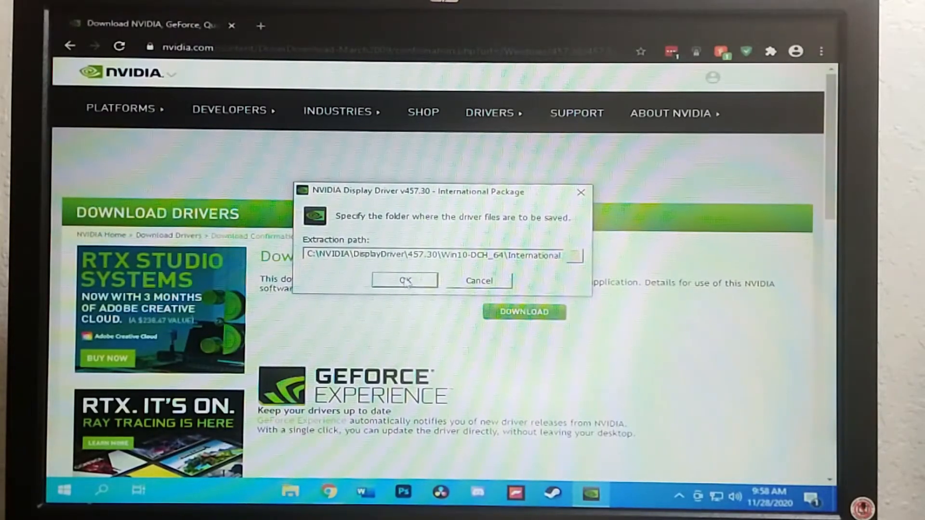
left_click(404, 280)
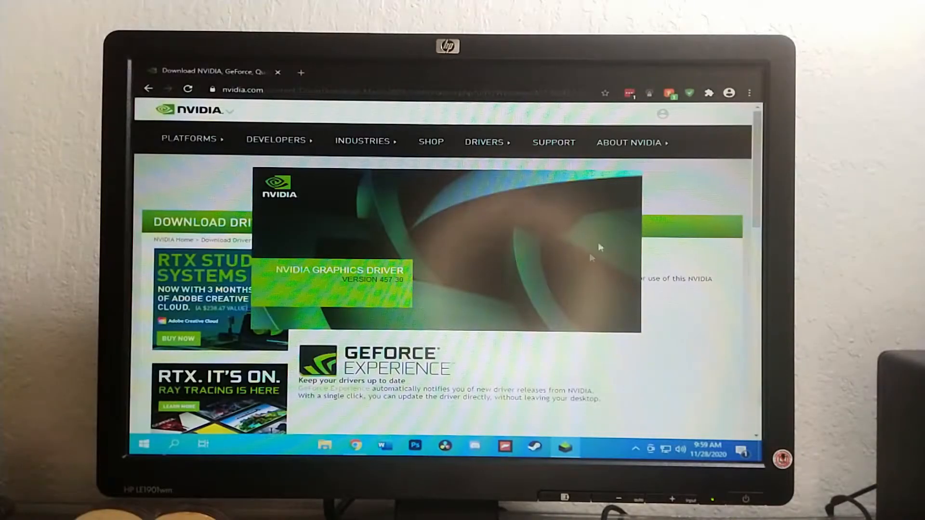
mouse_move(542, 271)
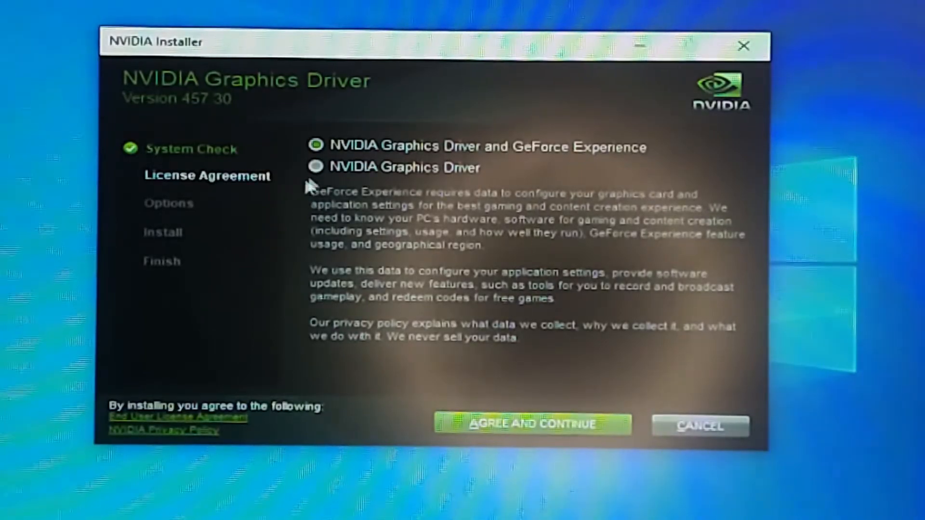
mouse_move(492, 193)
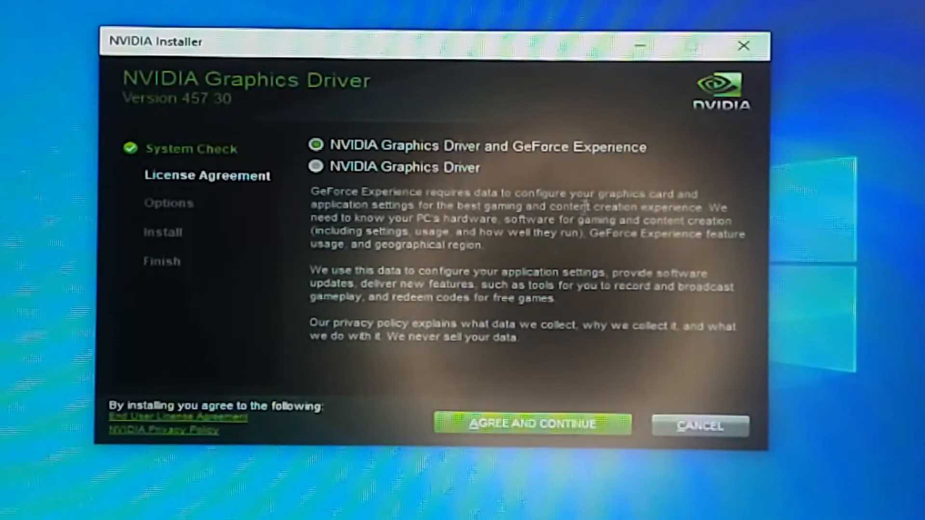
mouse_move(628, 176)
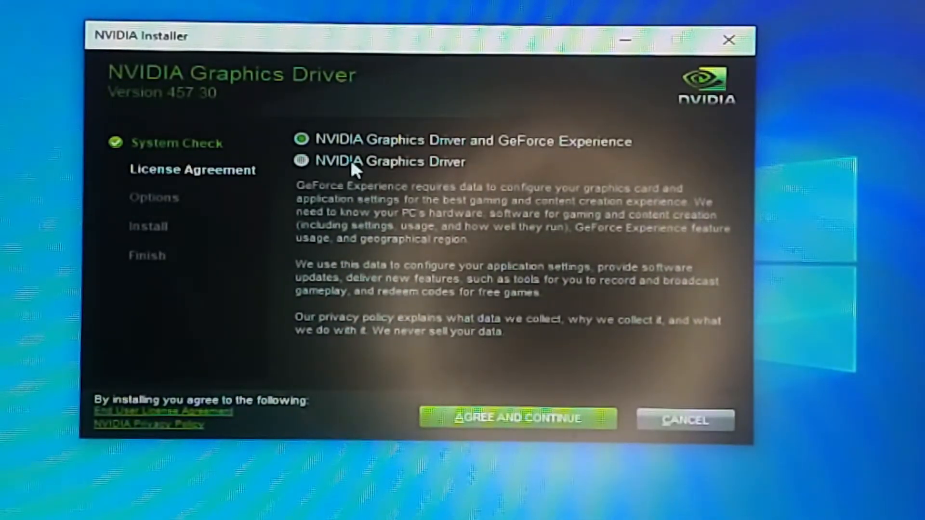
Choose the NVIDIA Graphics Driver option only and agree to the license
left_click(300, 161)
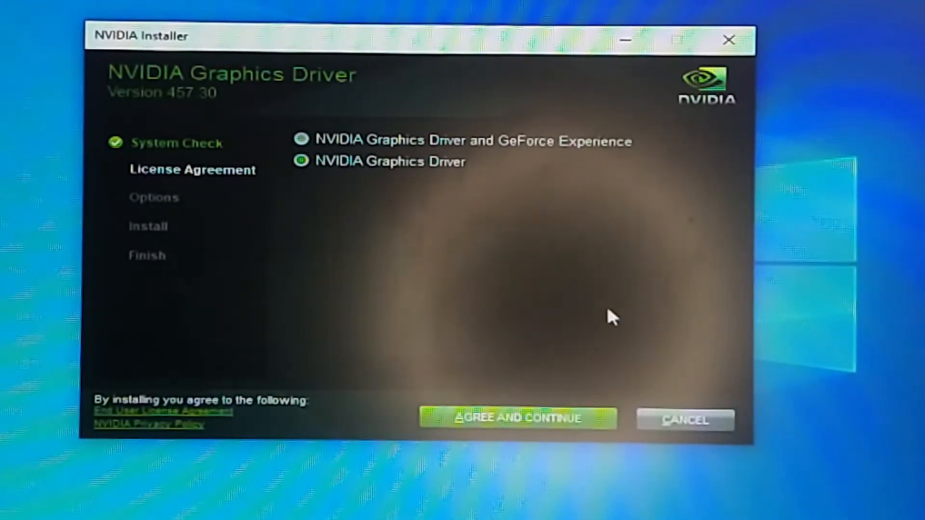
mouse_move(492, 279)
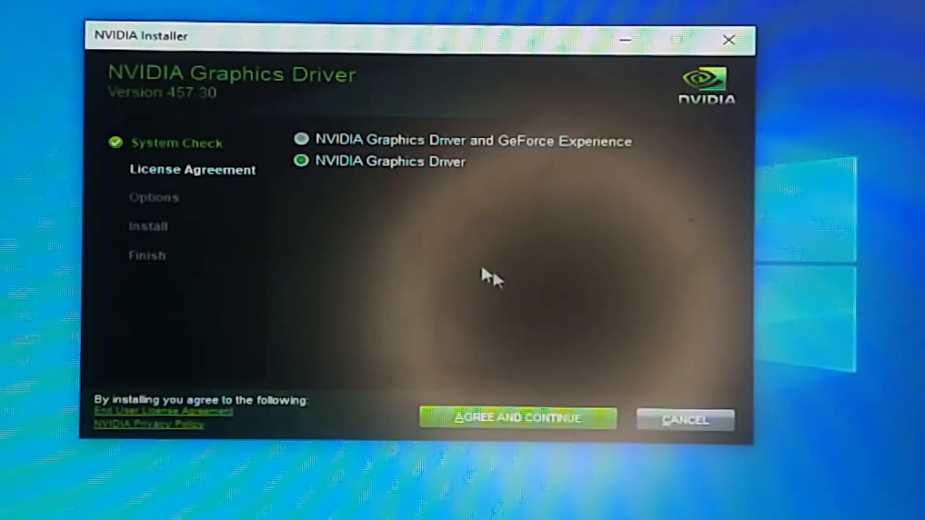
left_click(517, 417)
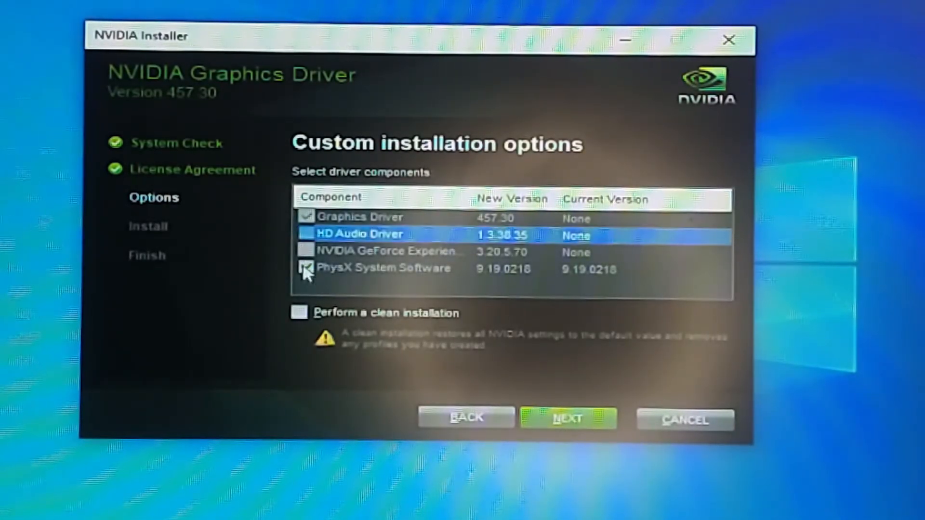
Leave PhysX out of the custom install and enable a clean installation
left_click(384, 268)
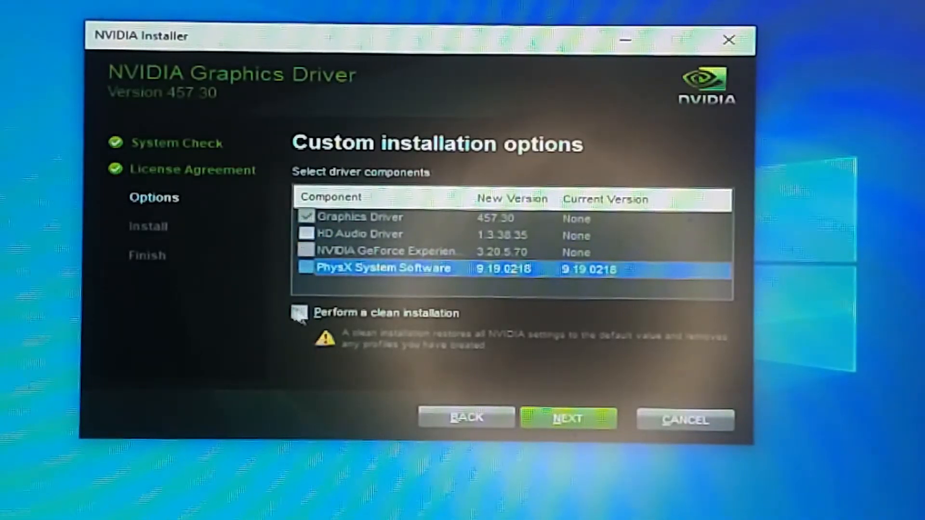
left_click(299, 312)
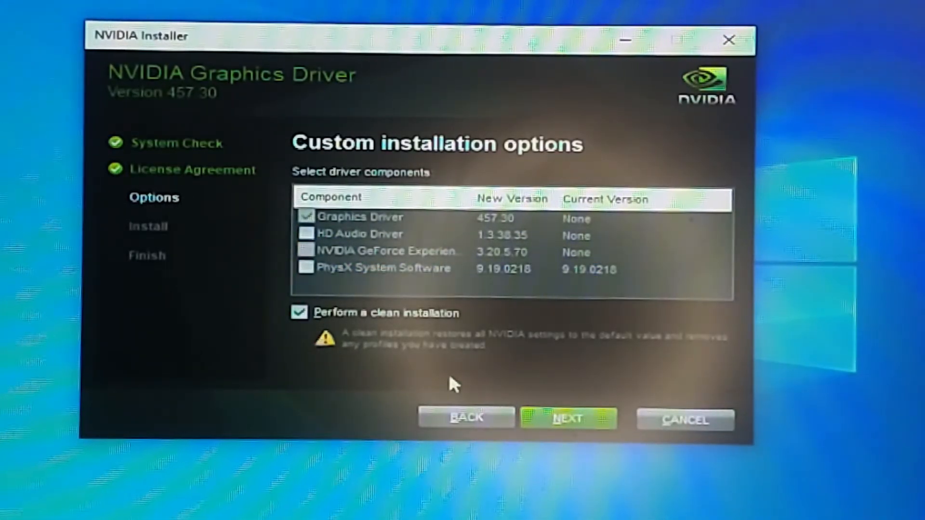
mouse_move(422, 339)
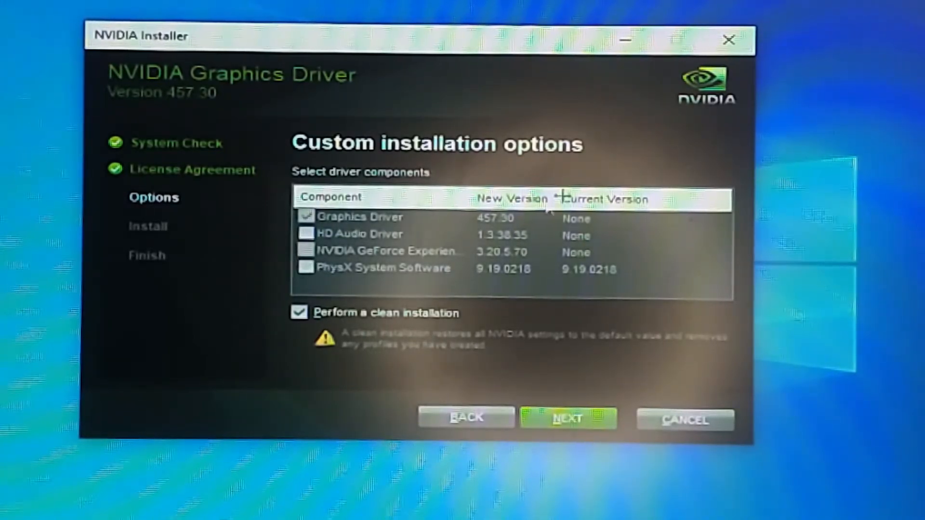
mouse_move(277, 395)
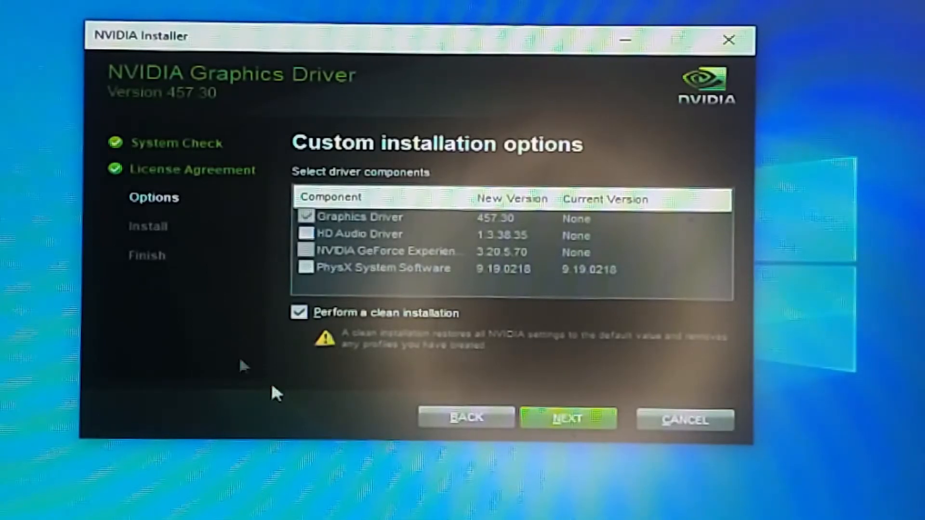
mouse_move(415, 340)
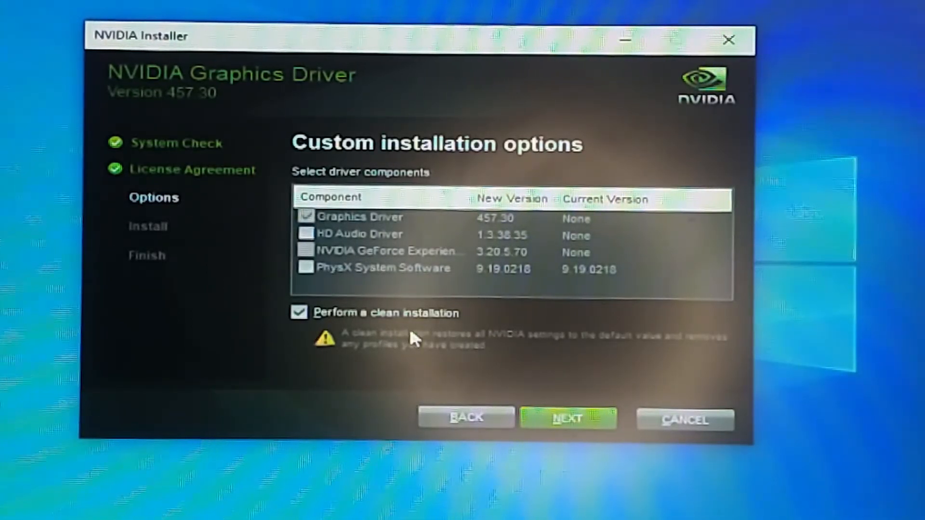
mouse_move(702, 274)
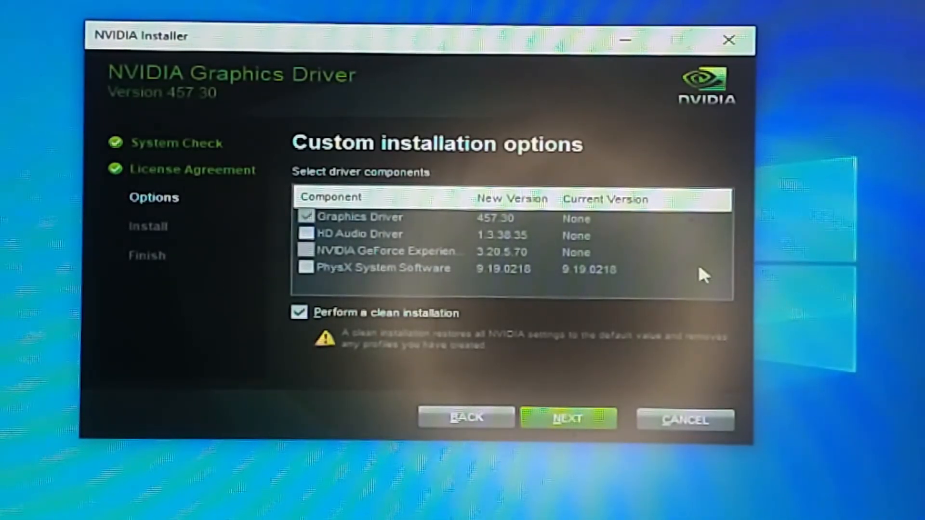
Return to the license, accept it, and install driver 457.30 with Express (Recommended)
left_click(466, 418)
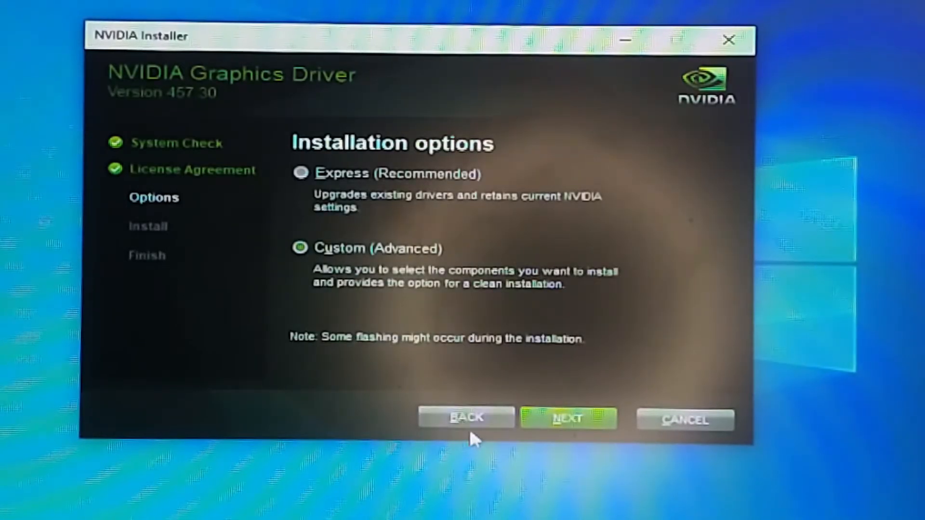
left_click(466, 417)
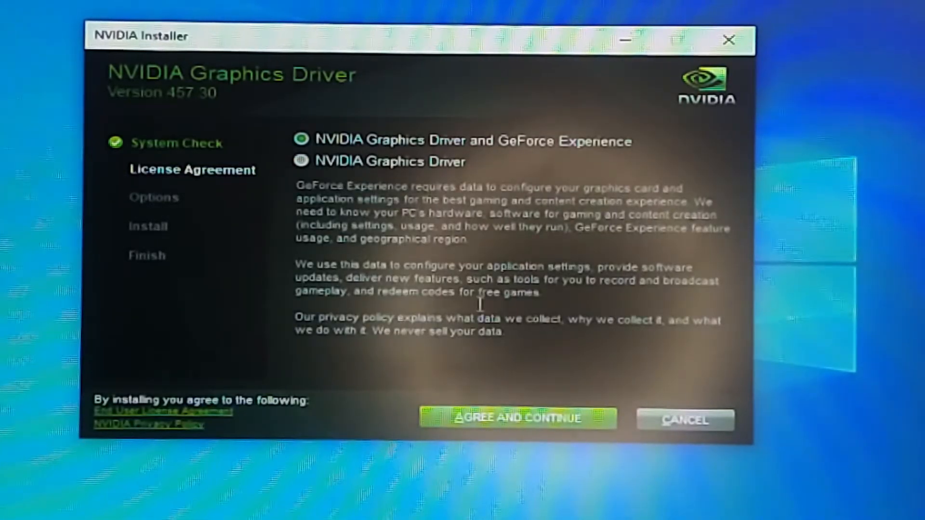
mouse_move(504, 154)
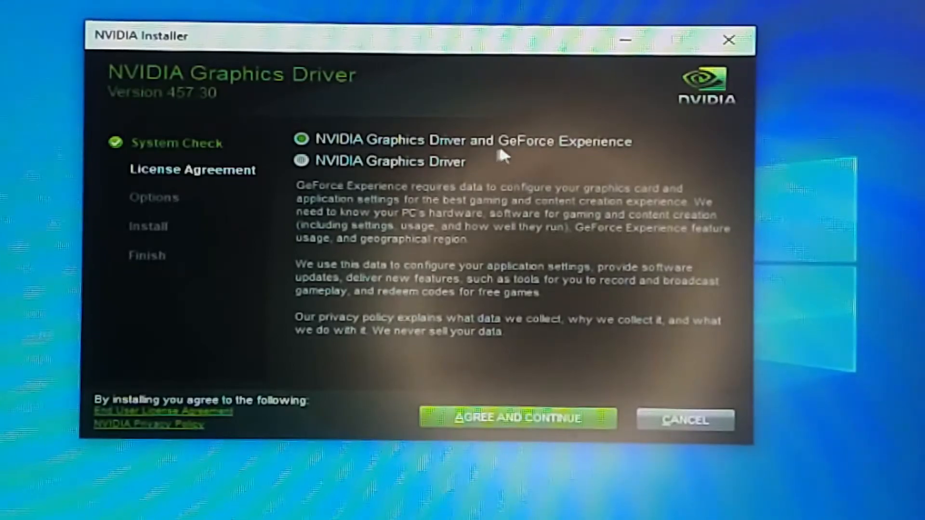
mouse_move(525, 348)
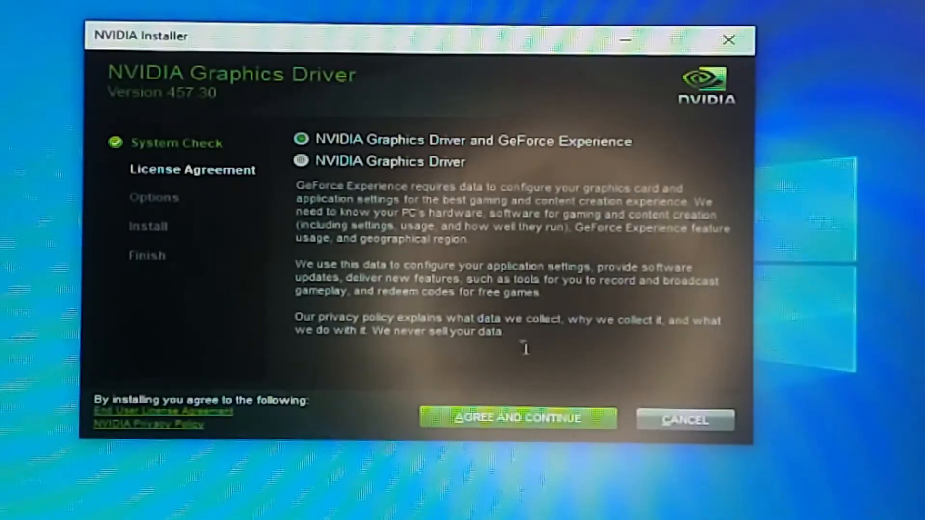
left_click(517, 417)
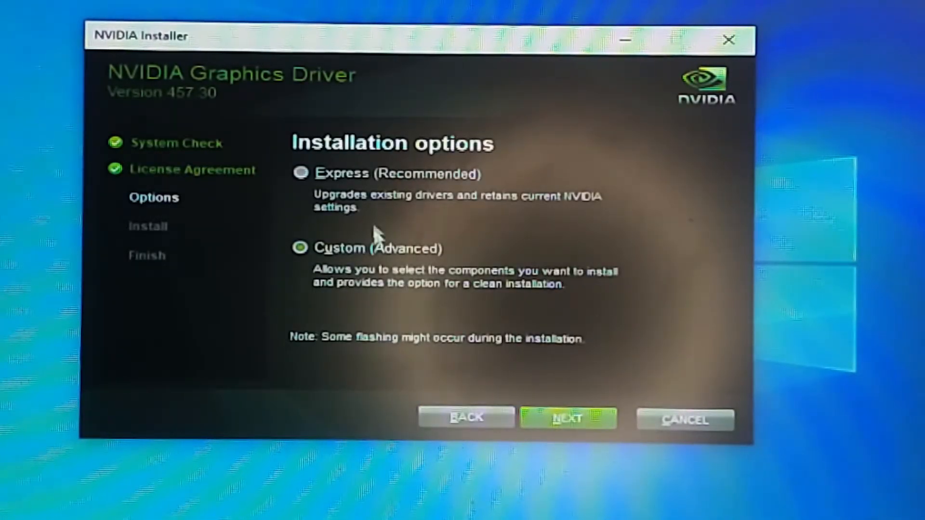
left_click(301, 173)
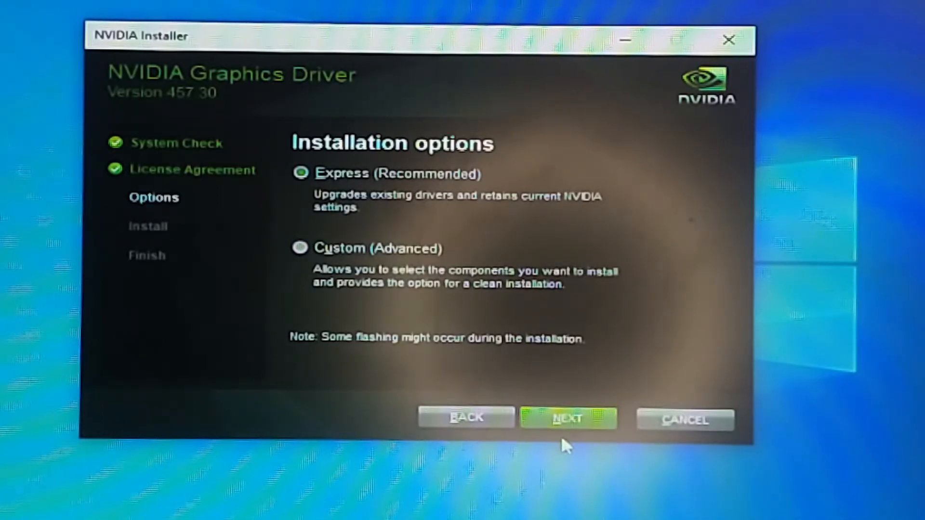
left_click(567, 418)
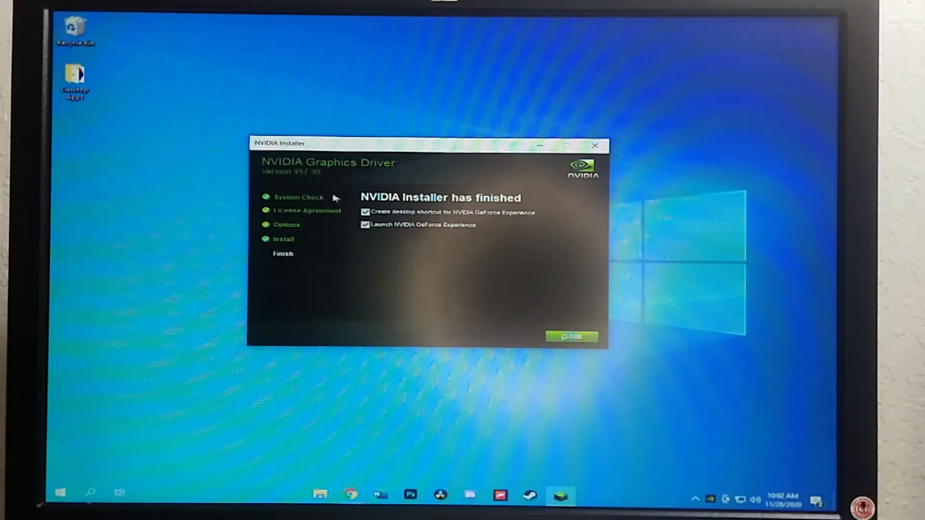
mouse_move(425, 236)
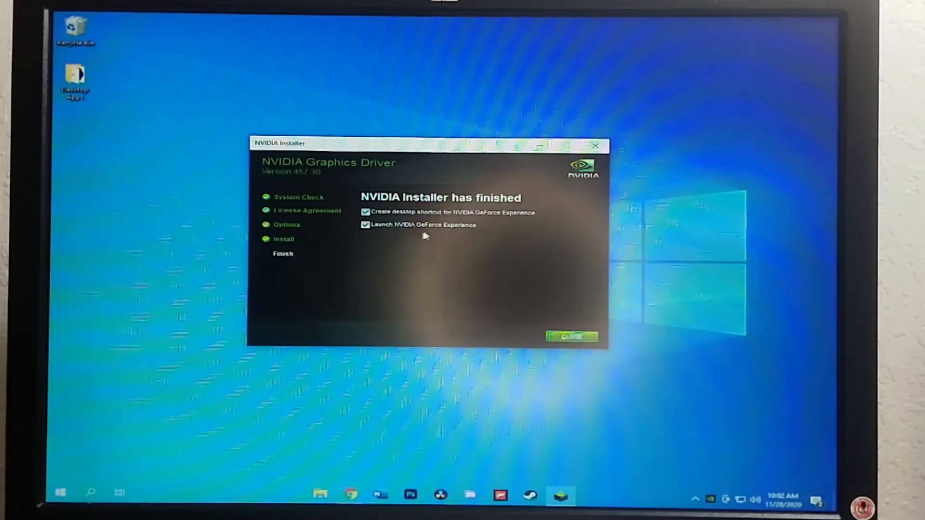
mouse_move(497, 218)
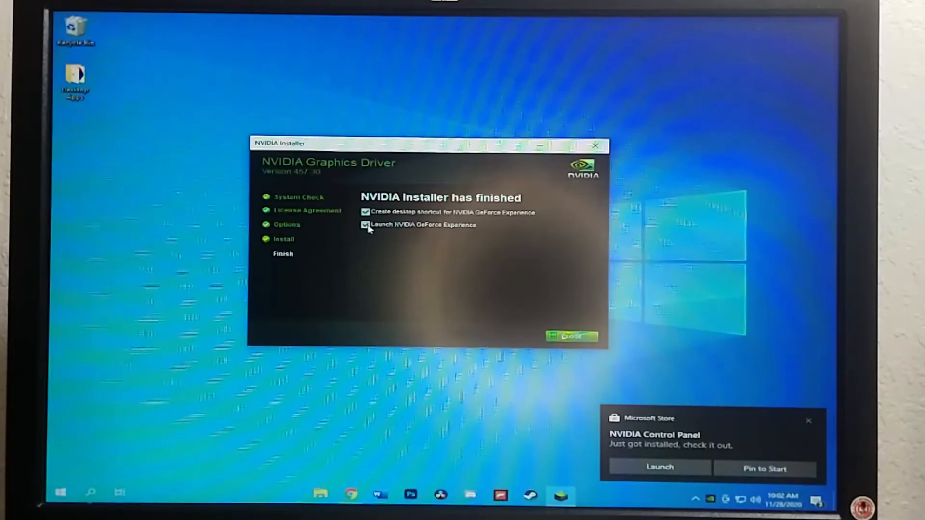
Turn off 'Launch NVIDIA GeForce Experience' and close the finished installer
left_click(365, 225)
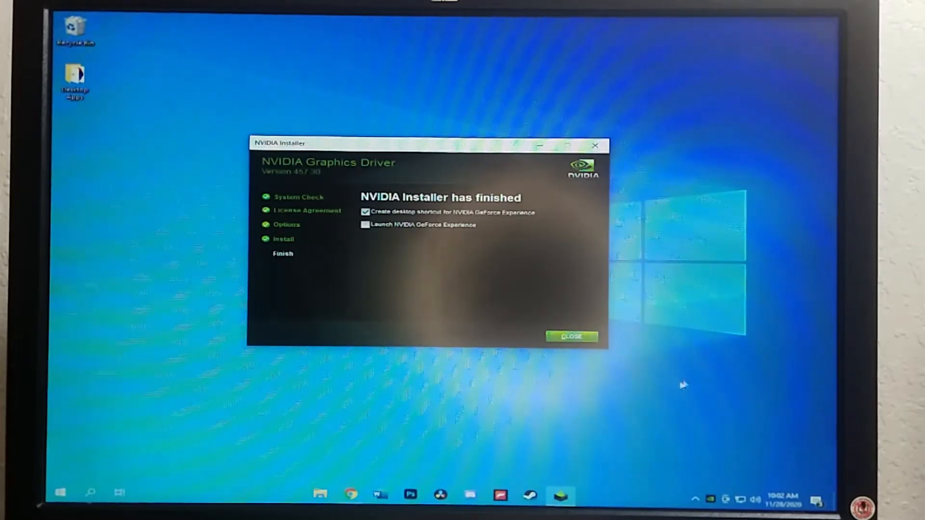
mouse_move(571, 337)
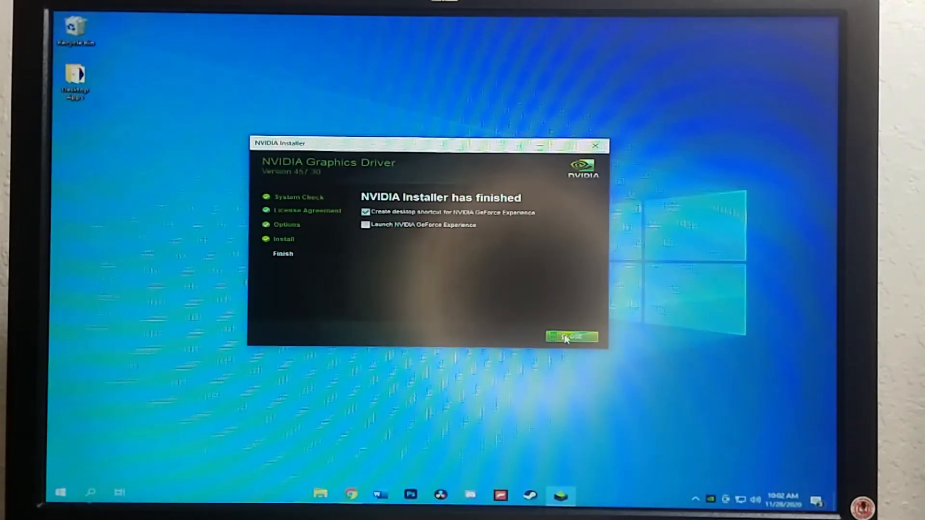
left_click(570, 336)
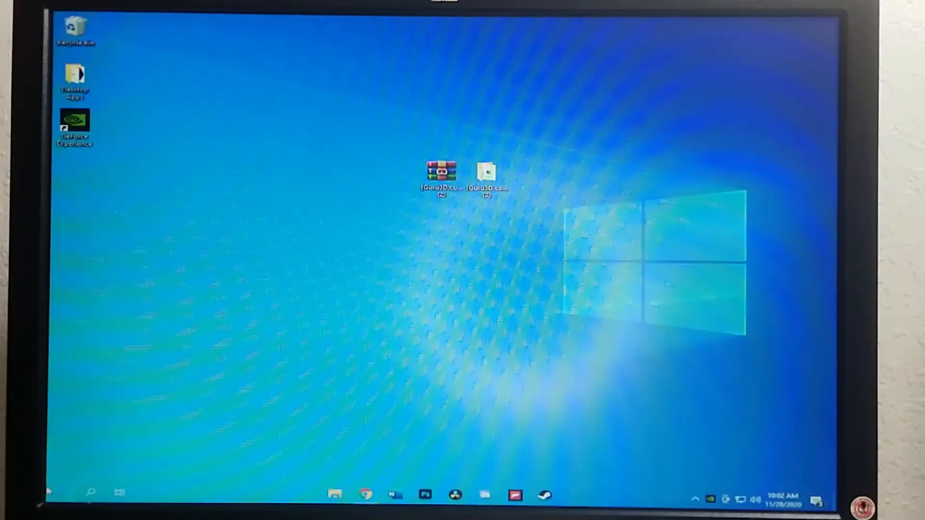
Restart Windows from the Start menu and return to the desktop
left_click(58, 493)
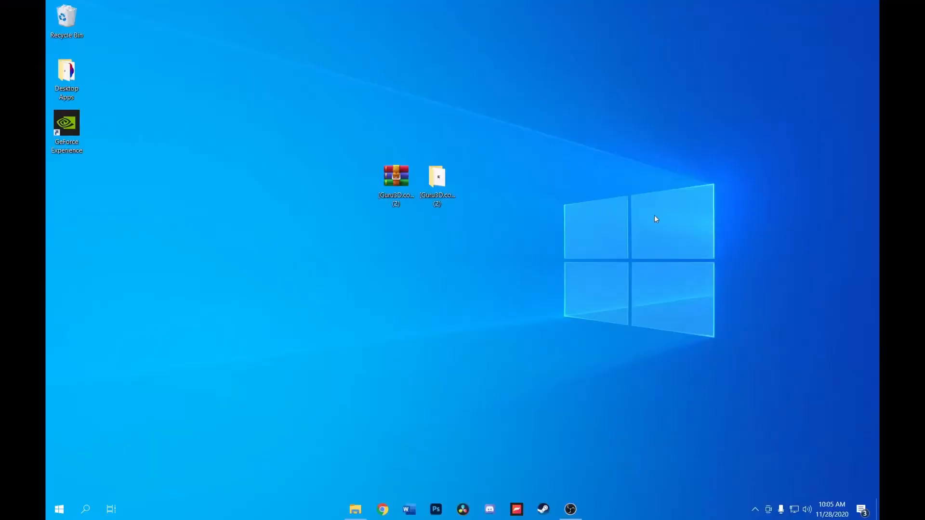
mouse_move(492, 373)
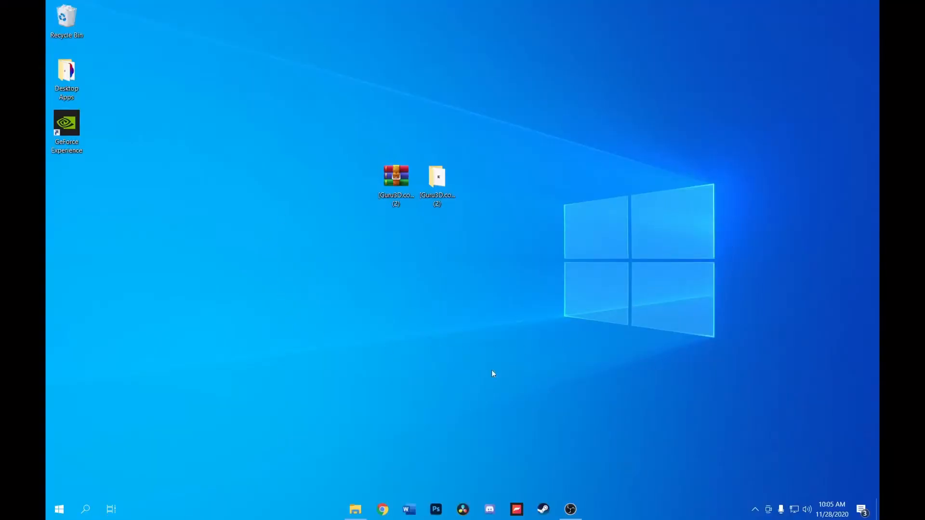
mouse_move(513, 299)
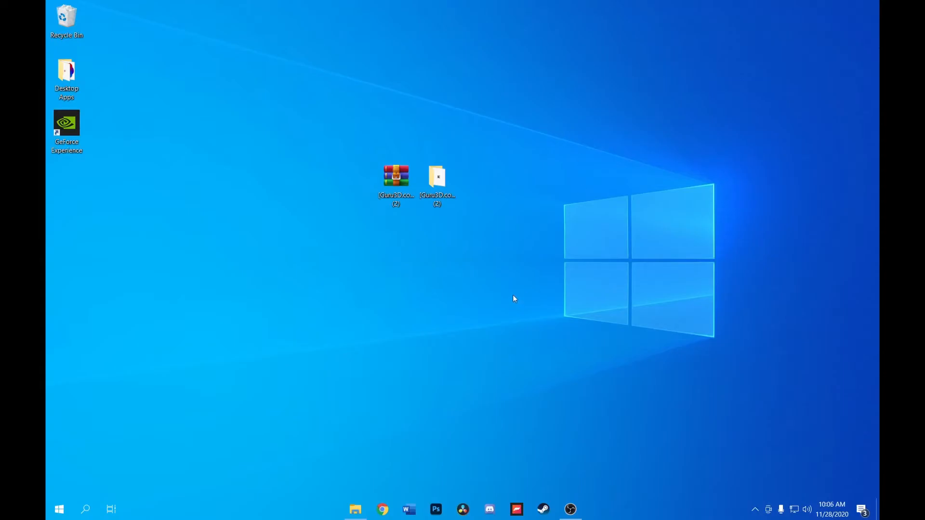
mouse_move(499, 318)
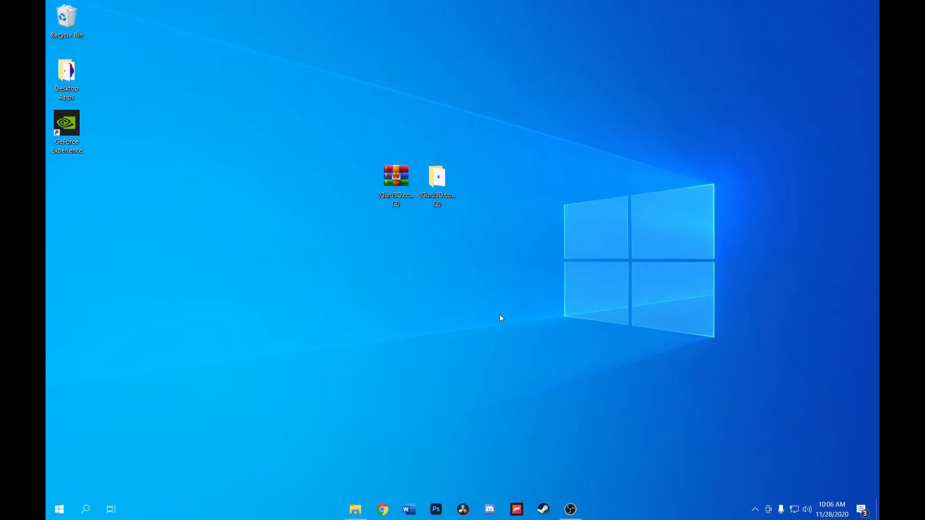
mouse_move(601, 316)
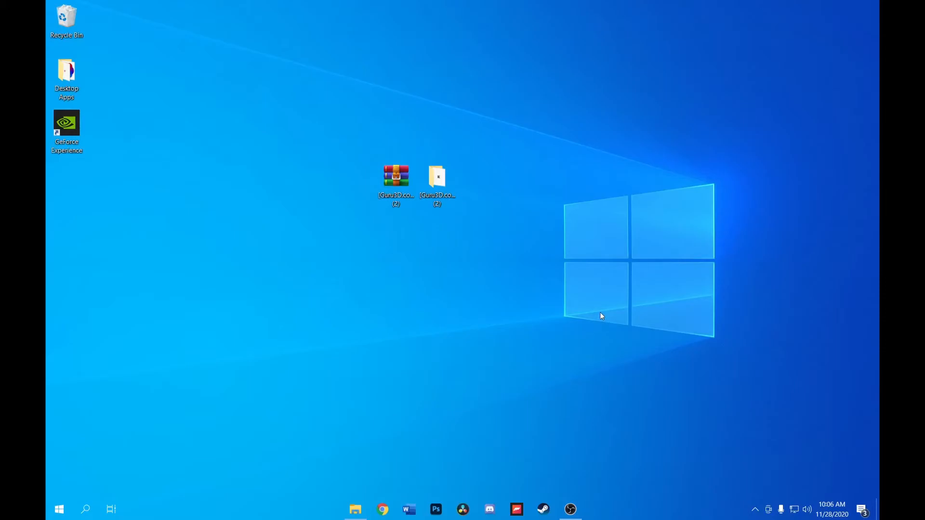
mouse_move(594, 300)
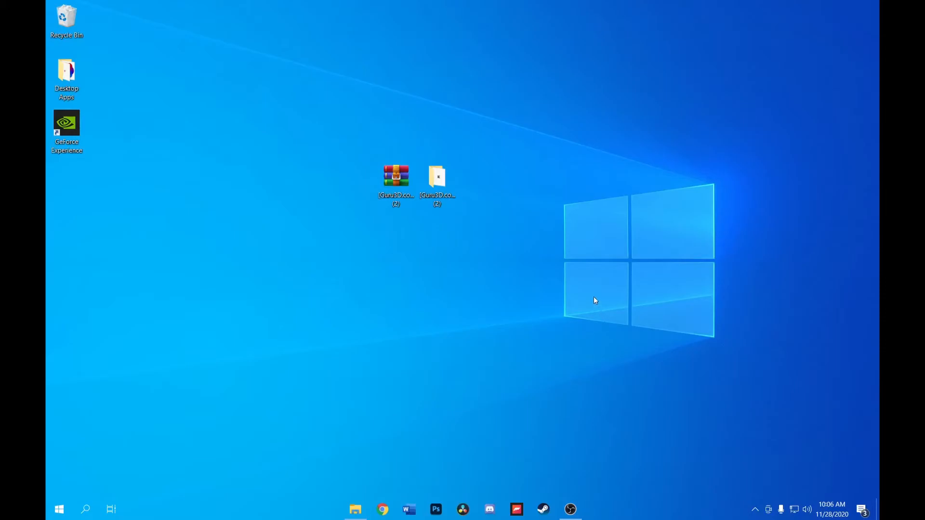
mouse_move(583, 284)
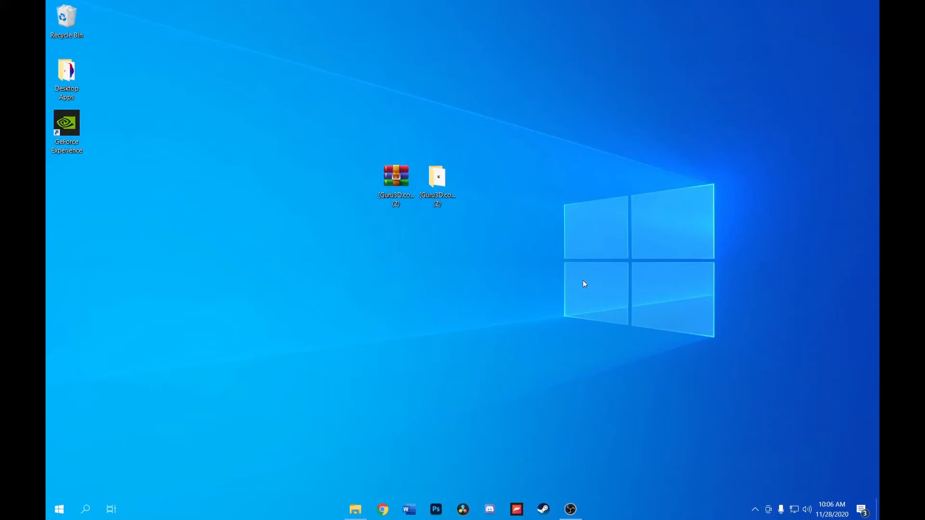
mouse_move(579, 283)
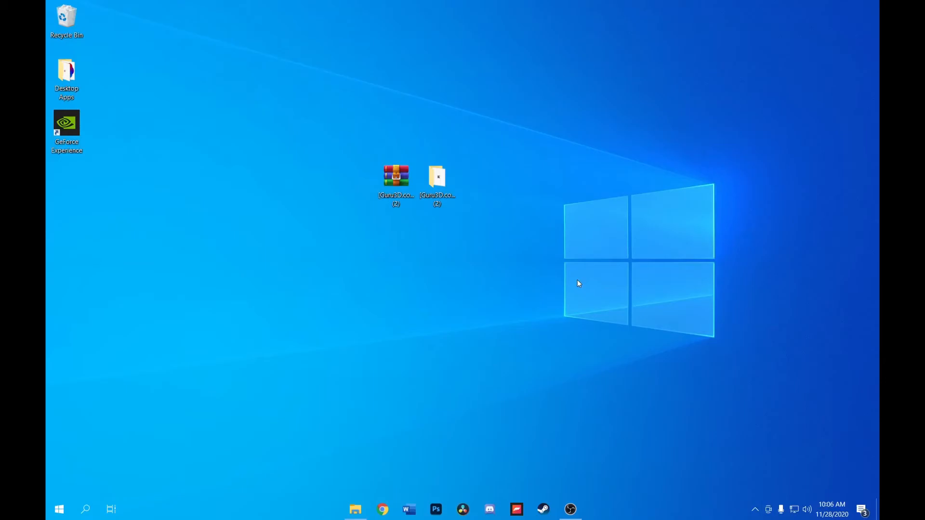
mouse_move(580, 271)
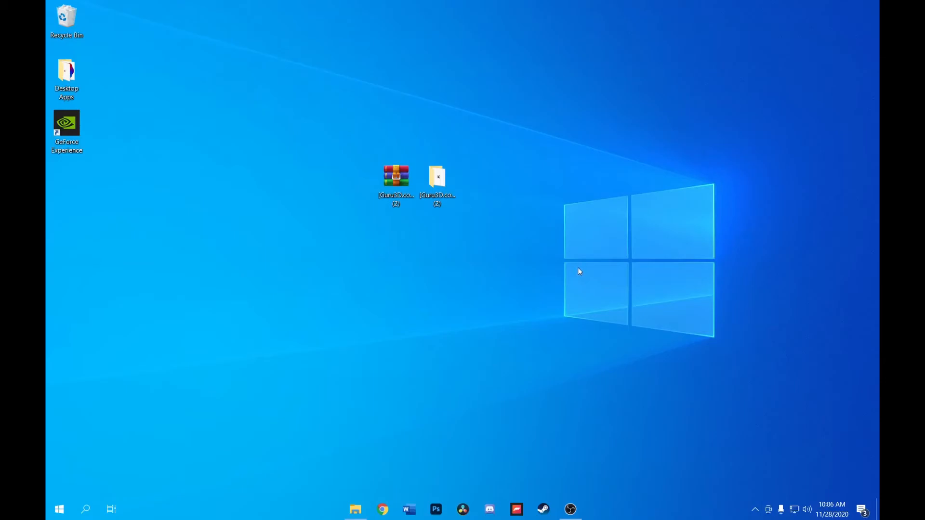
right_click(330, 291)
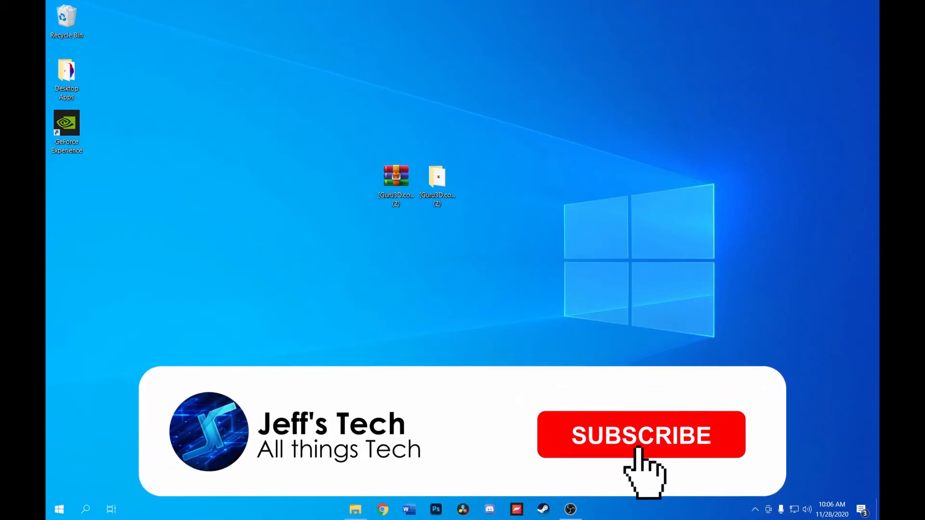
left_click(640, 436)
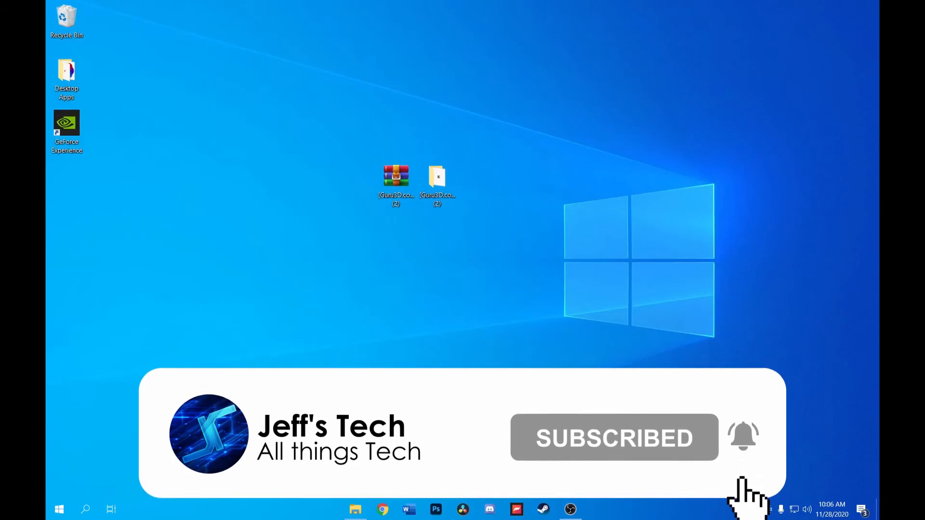